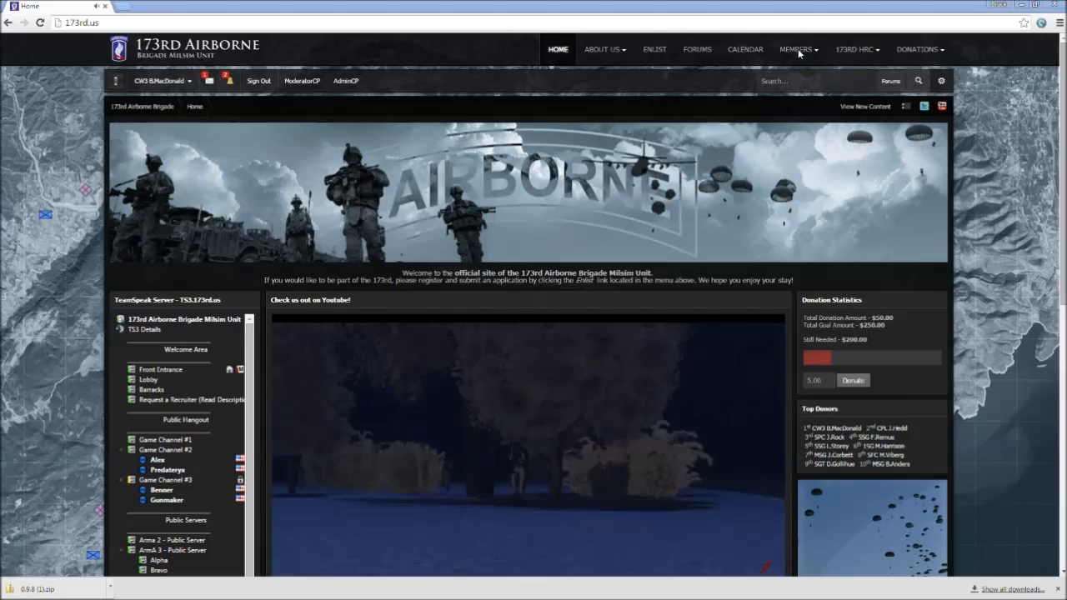
# Go to the MOS LIST page from the MEMBERS menu of the 173rd Airborne site.
pyautogui.click(797, 50)
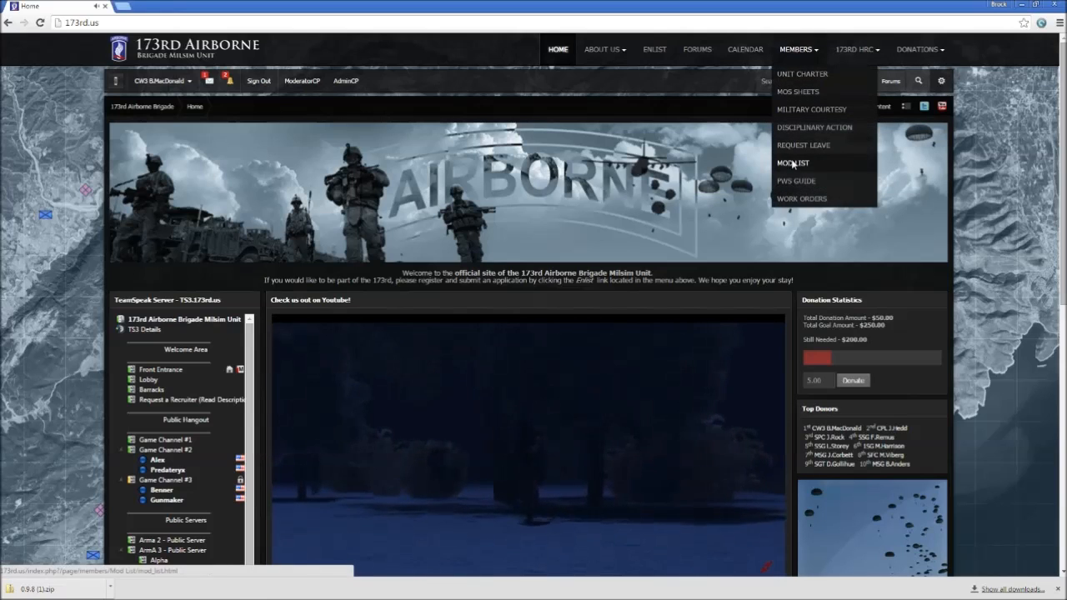
pyautogui.click(795, 163)
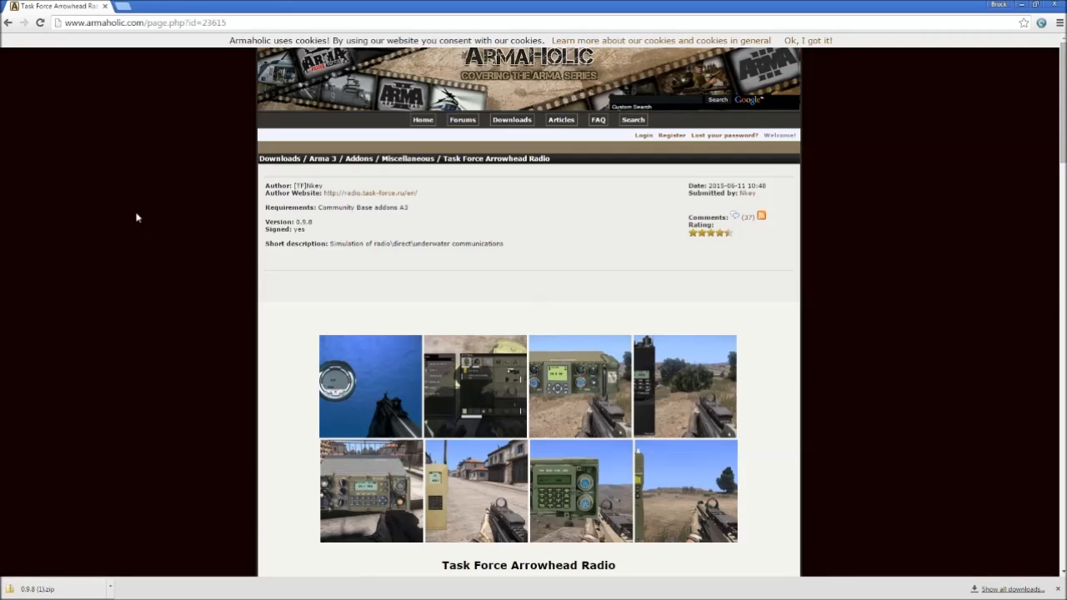
pyautogui.moveTo(162, 176)
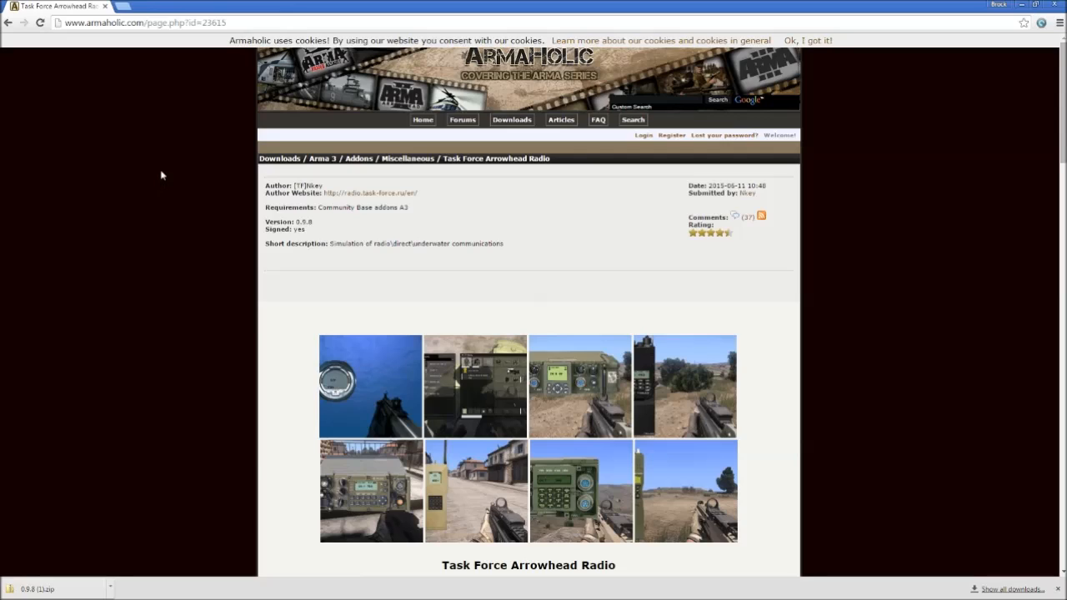
pyautogui.moveTo(153, 179)
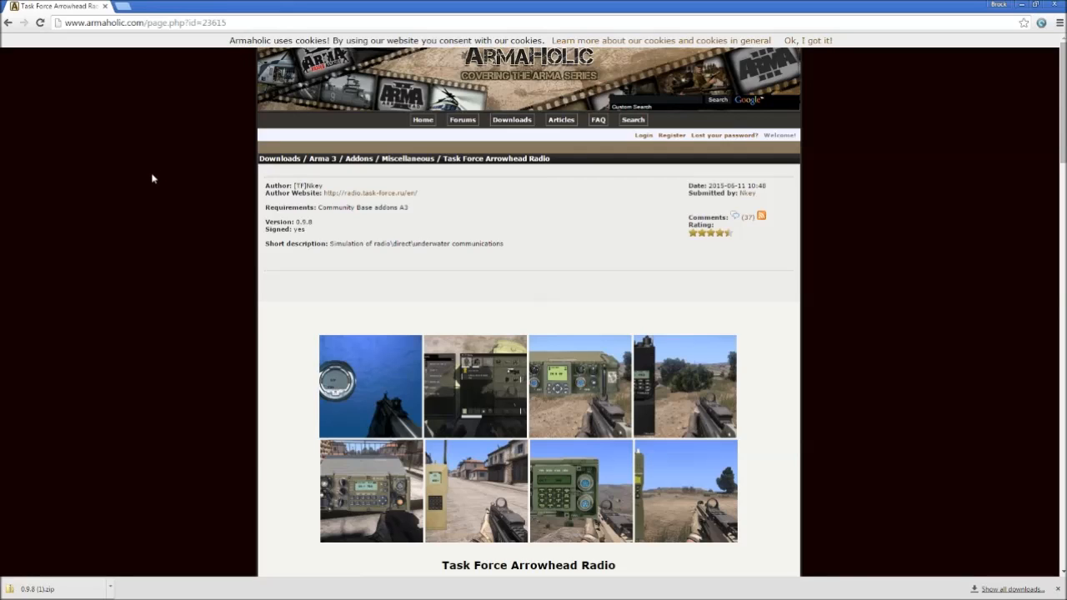
pyautogui.moveTo(136, 193)
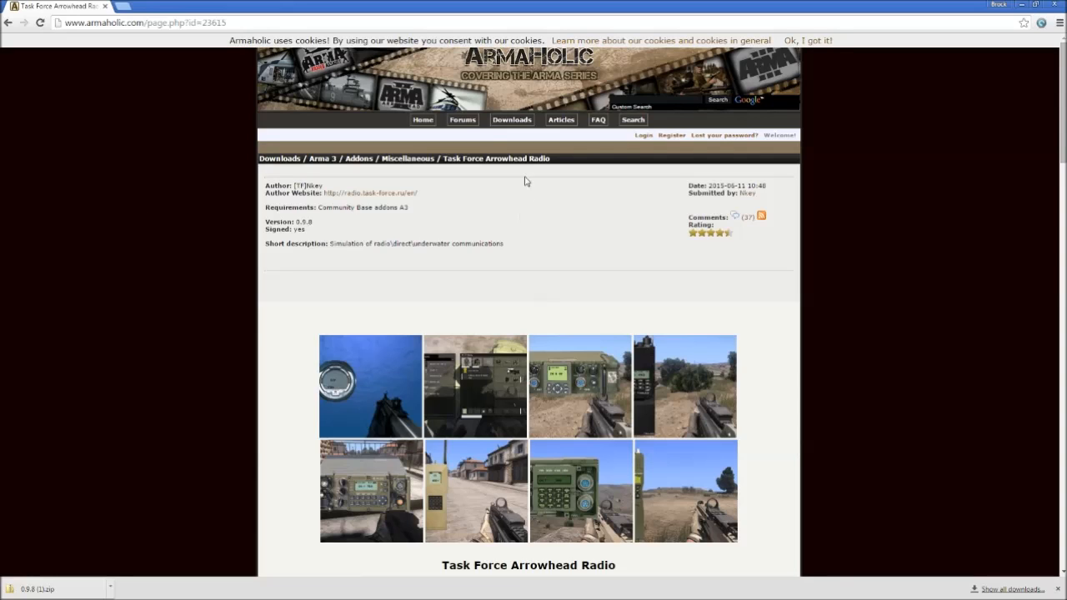
# Scroll the Task Force Arrowhead Radio page down to the 'Click to download' box.
pyautogui.scroll(-3)
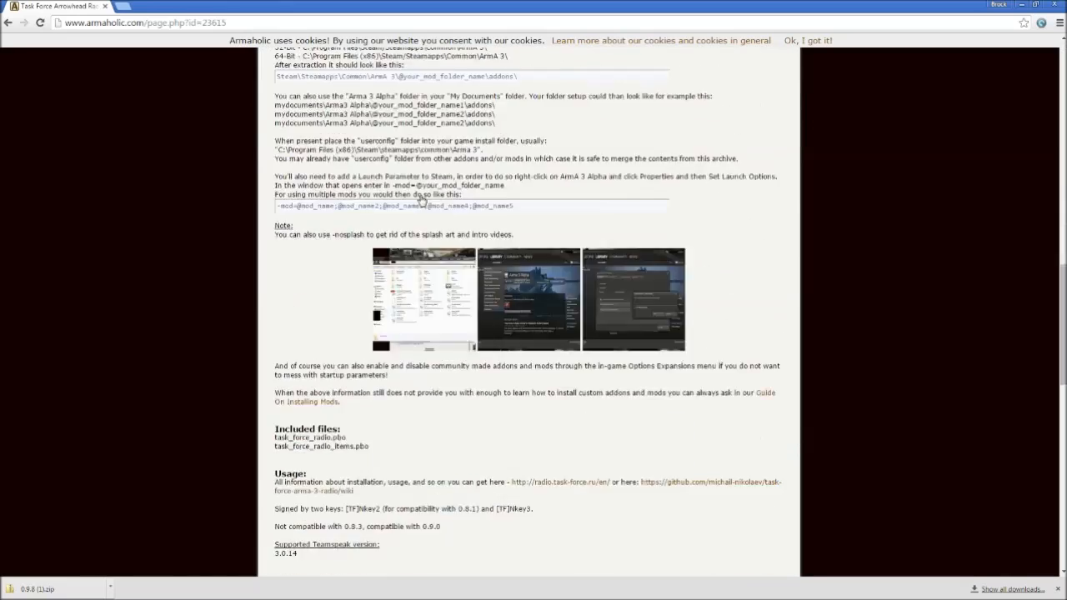
pyautogui.scroll(-3)
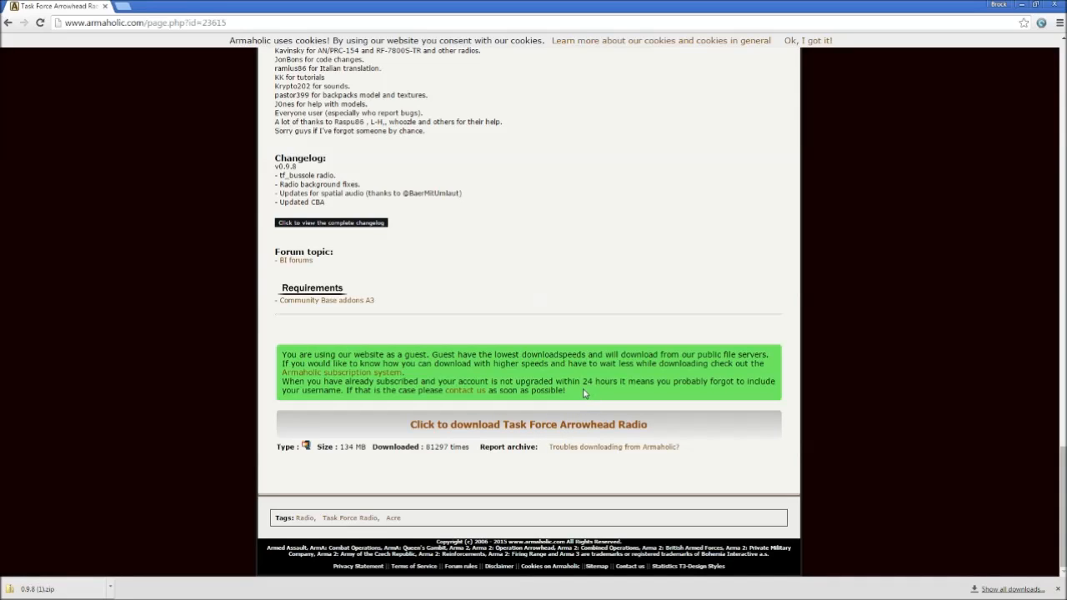
pyautogui.moveTo(393, 224)
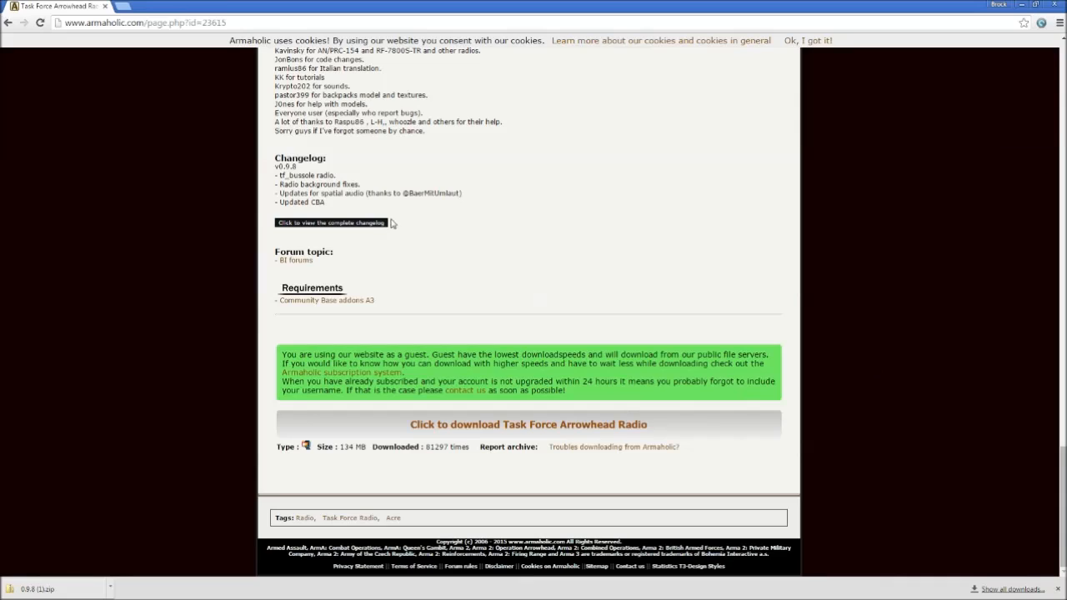
pyautogui.moveTo(415, 245)
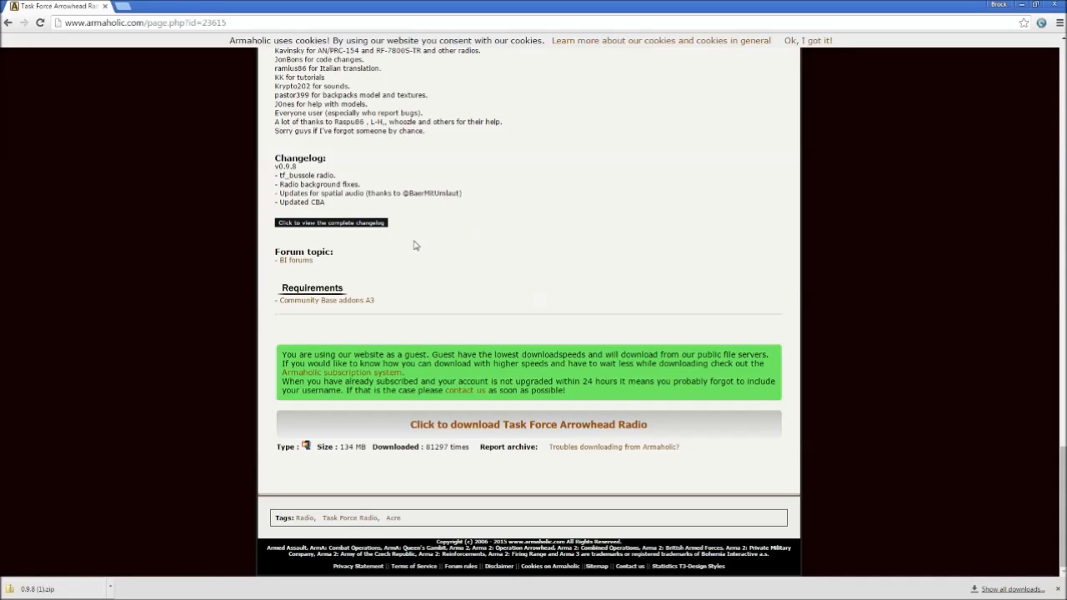
pyautogui.moveTo(480, 293)
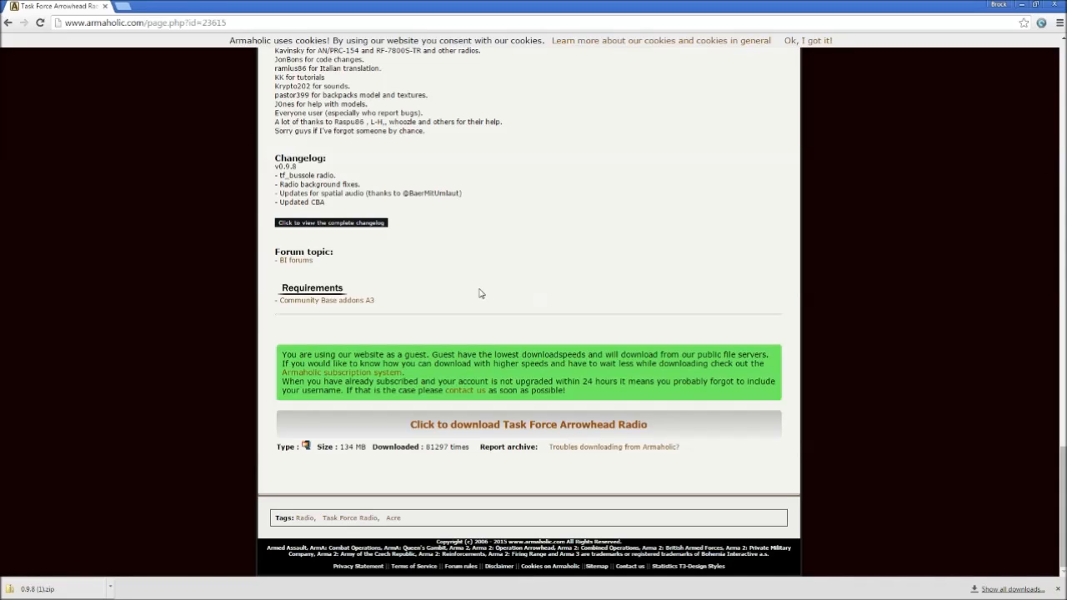
pyautogui.moveTo(532, 425)
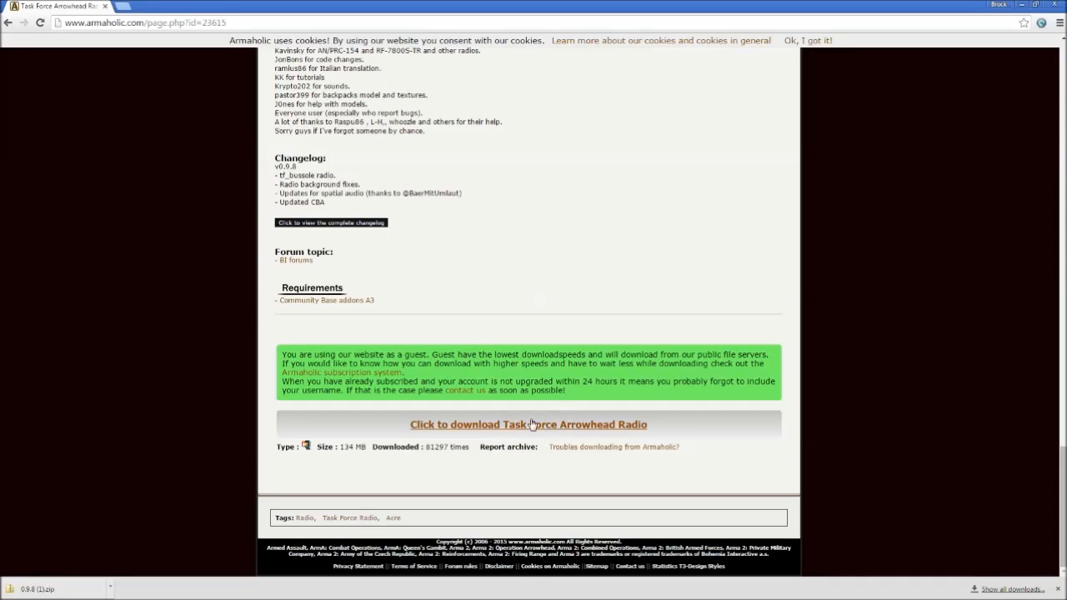
pyautogui.moveTo(527, 438)
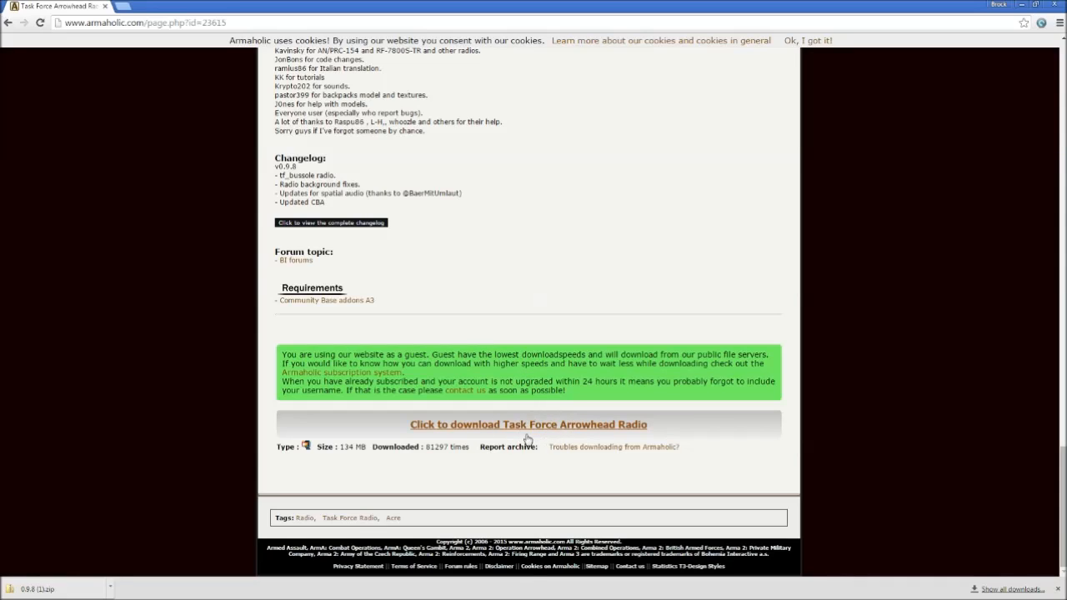
pyautogui.moveTo(534, 324)
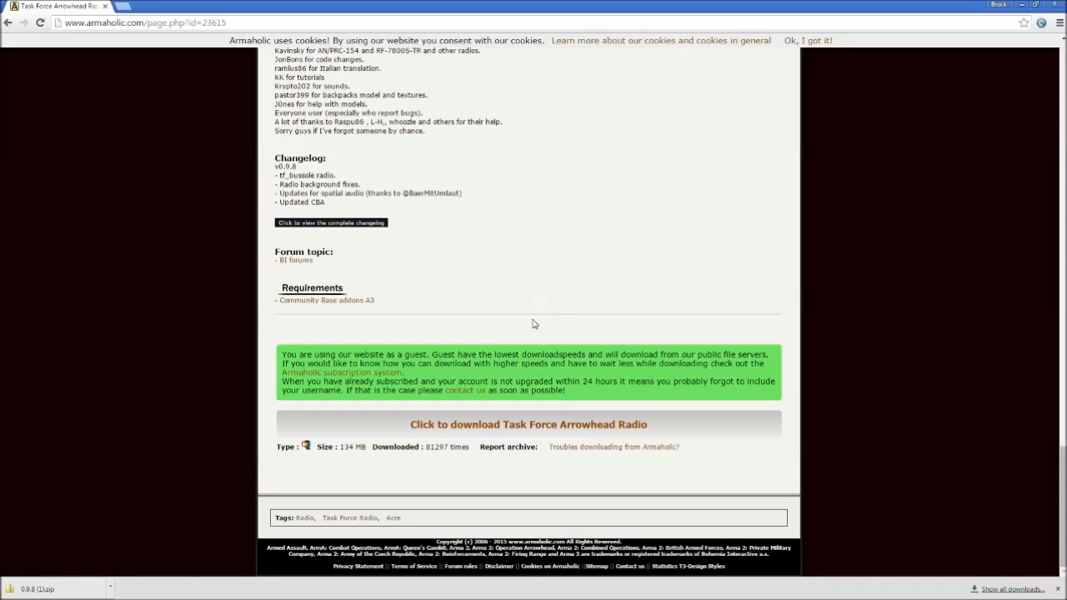
pyautogui.moveTo(525, 332)
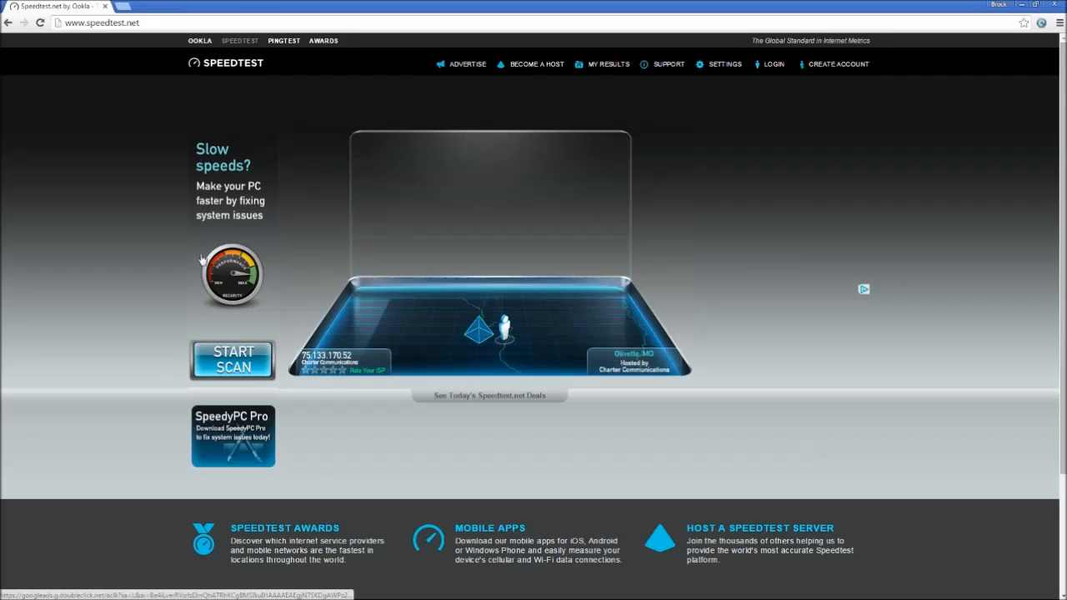
# Start the Speedtest.net internet speed test.
pyautogui.click(232, 360)
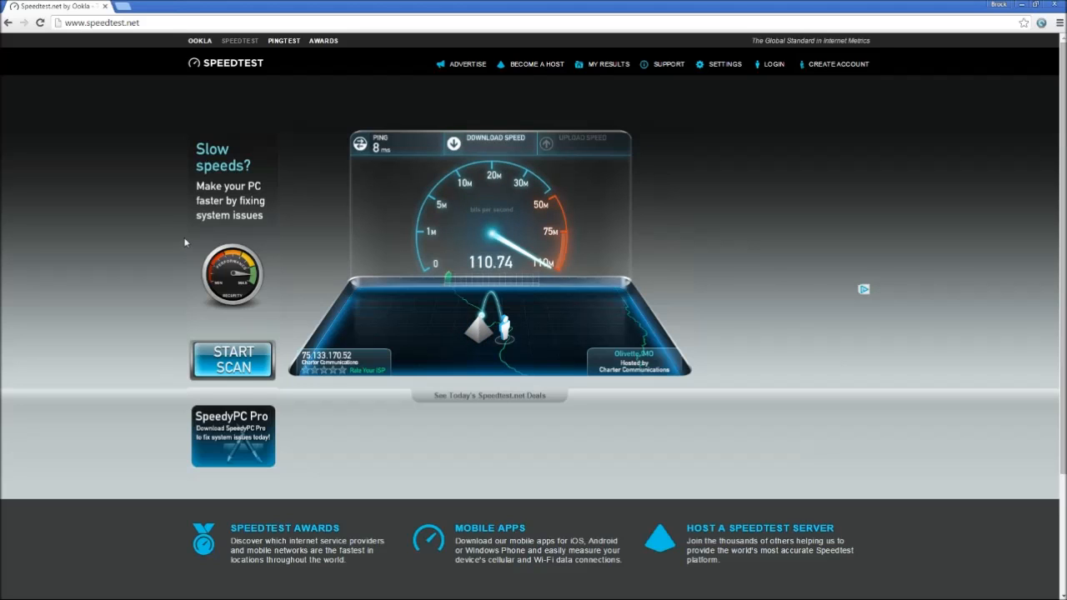
pyautogui.moveTo(160, 226)
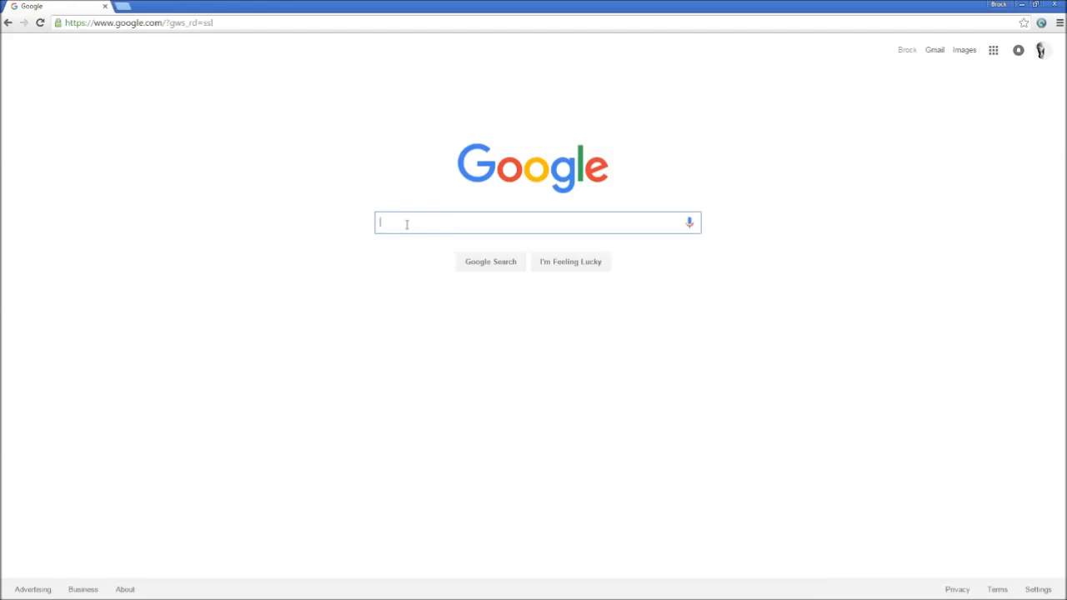
# Search Google for 'task force radio' and open the Task Force Radio site result.
pyautogui.write('tas')
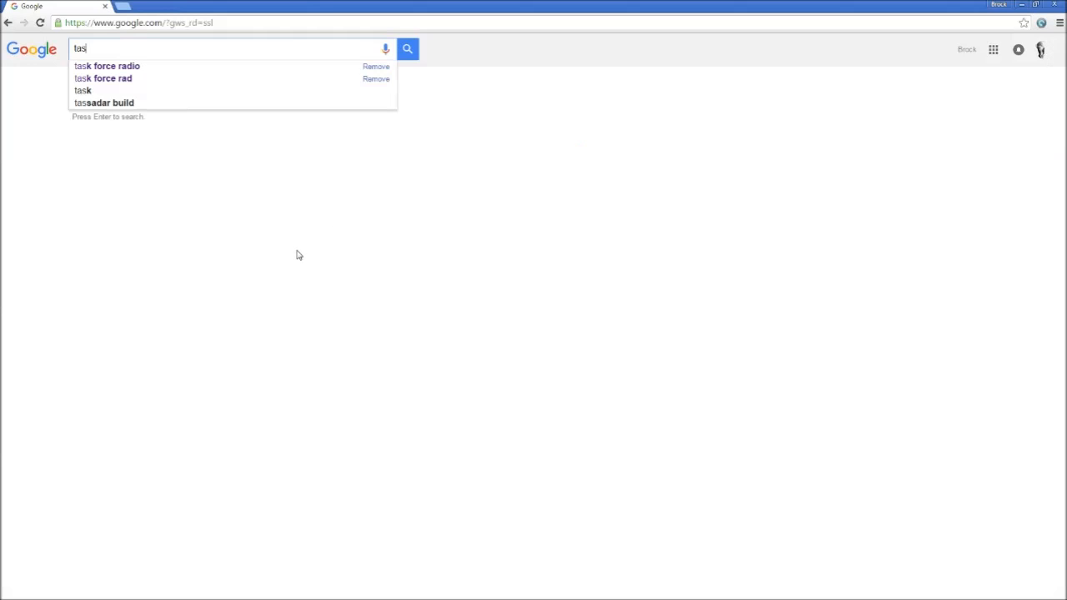
pyautogui.click(107, 66)
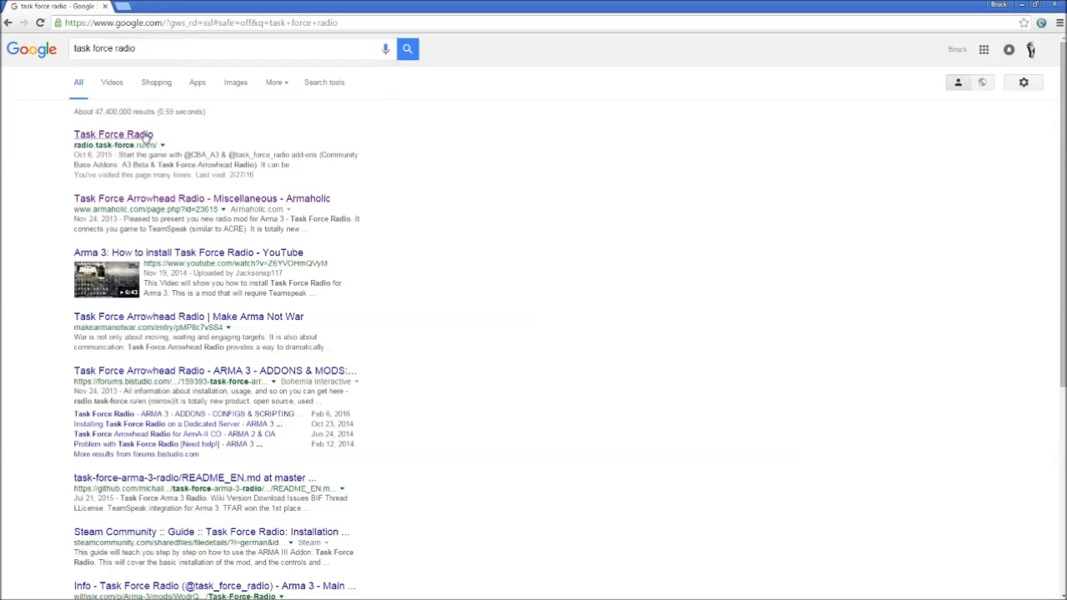
pyautogui.click(110, 133)
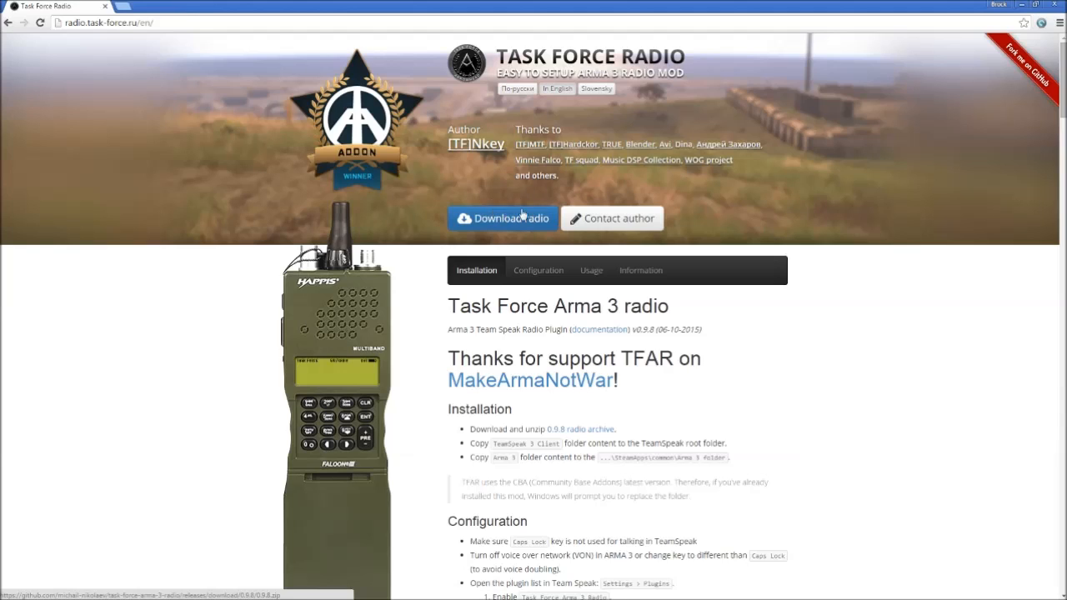
pyautogui.moveTo(510, 223)
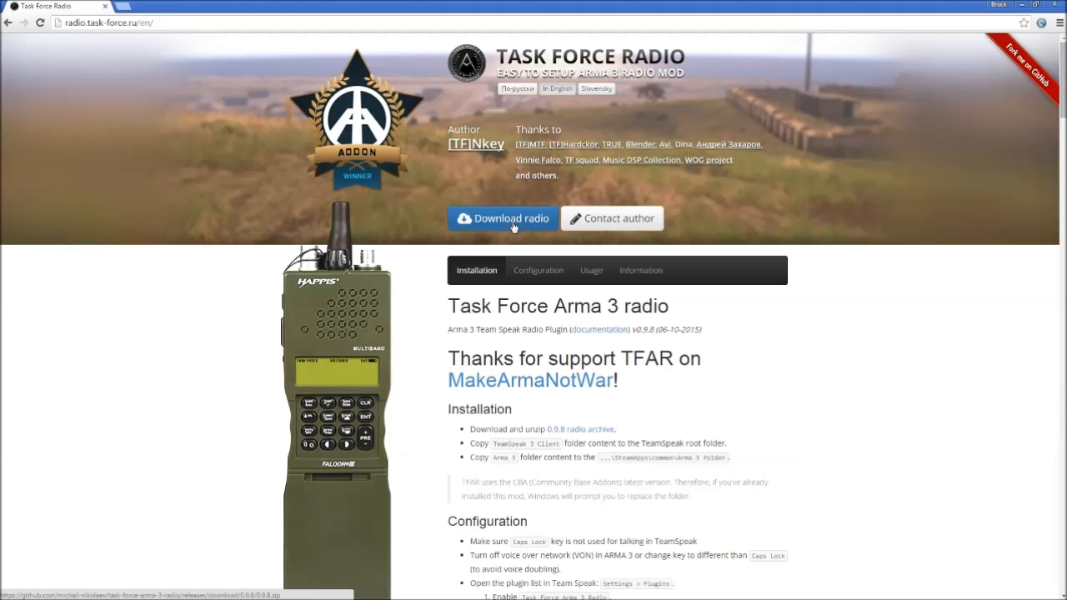
pyautogui.moveTo(484, 224)
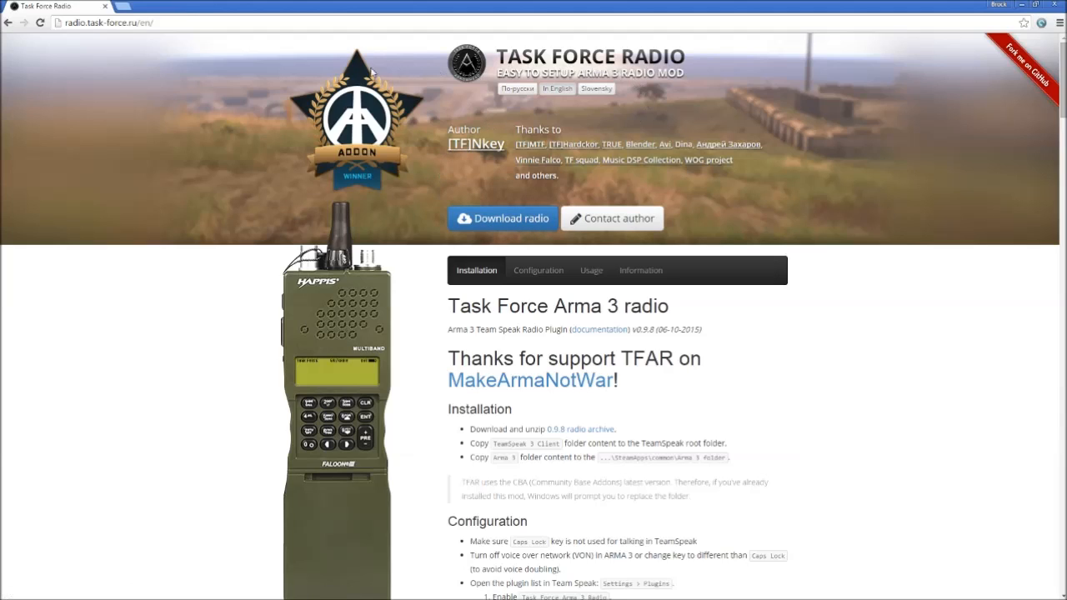
pyautogui.moveTo(704, 190)
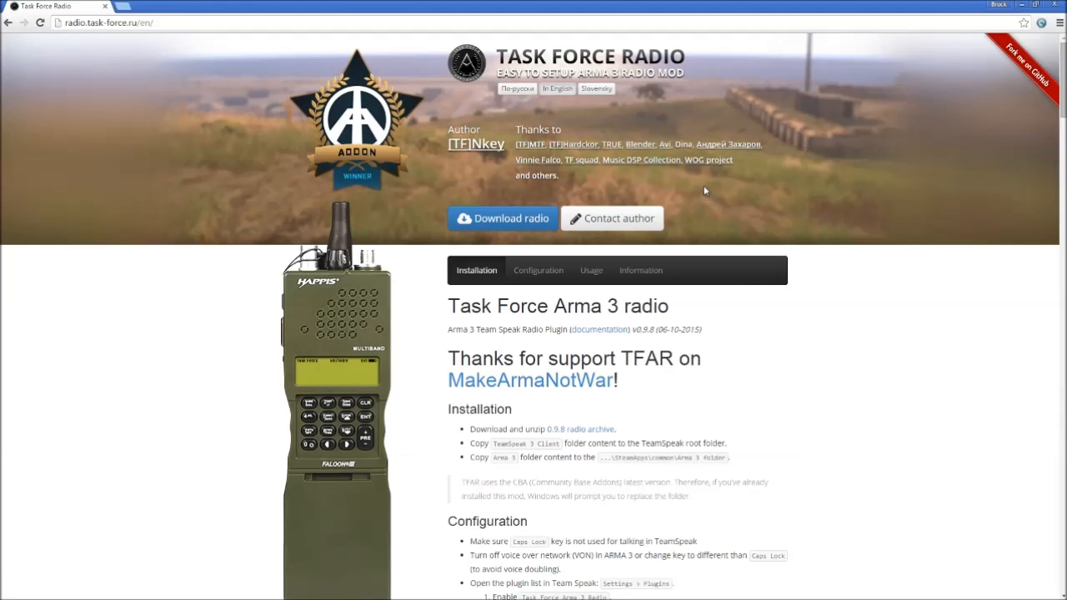
pyautogui.moveTo(628, 175)
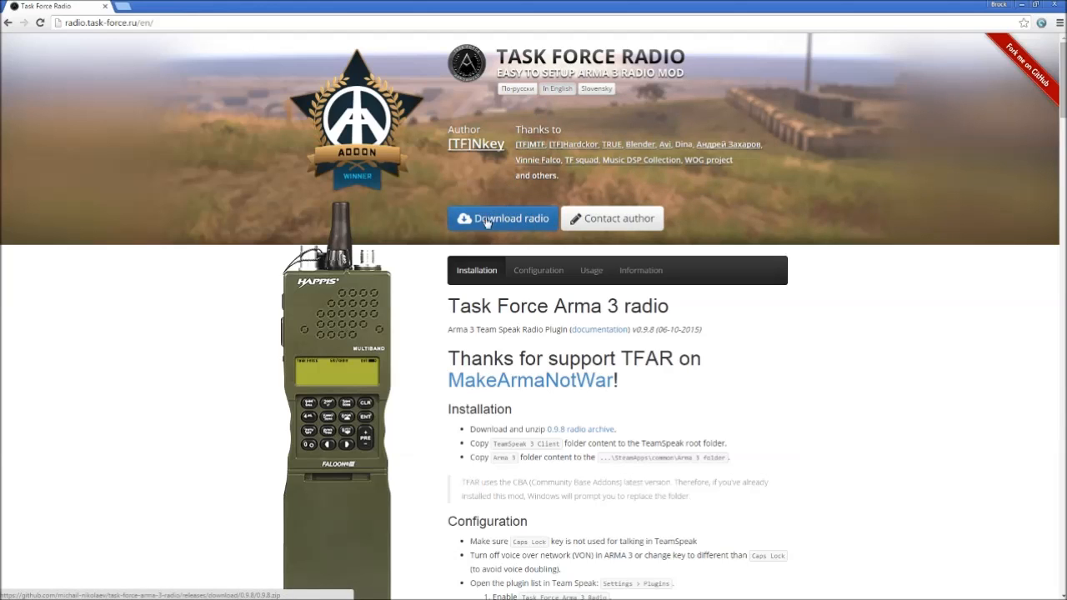
# Download the 0.9.8.zip radio mod archive via the 'Download radio' button.
pyautogui.click(504, 217)
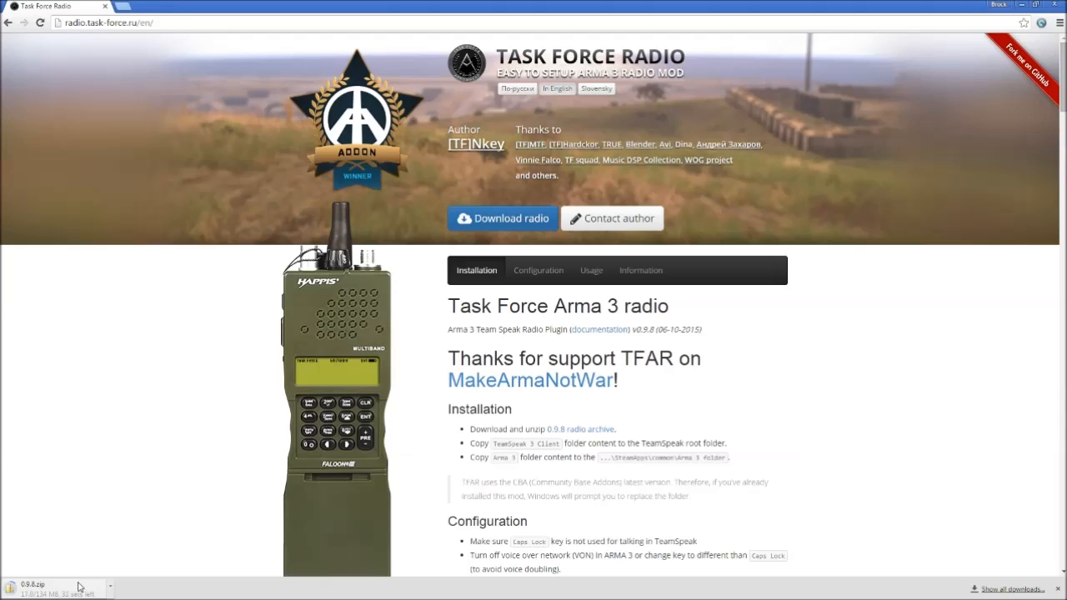
pyautogui.moveTo(110, 510)
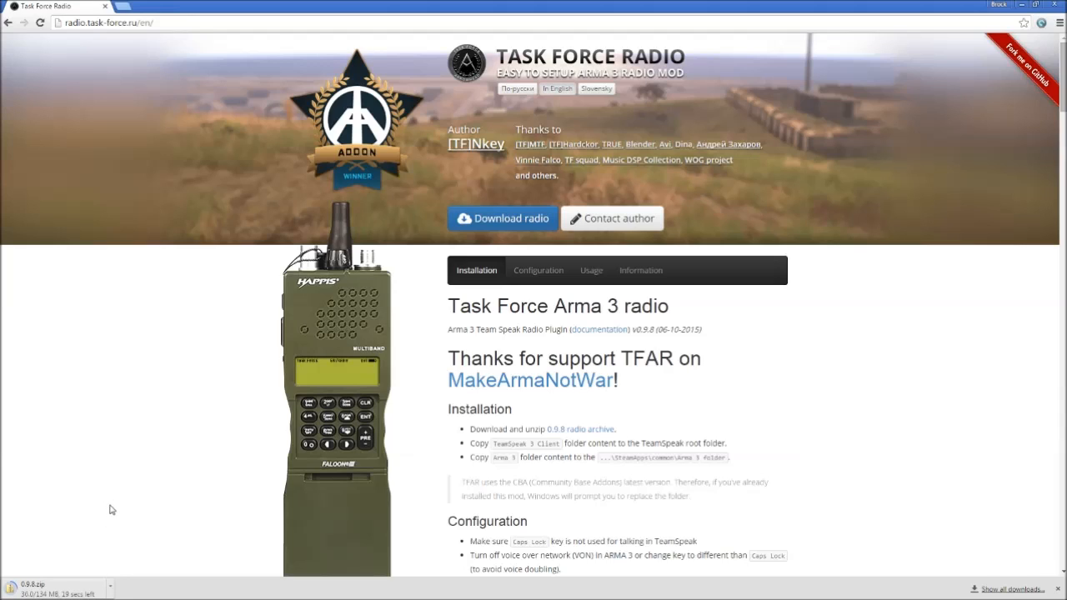
pyautogui.moveTo(94, 523)
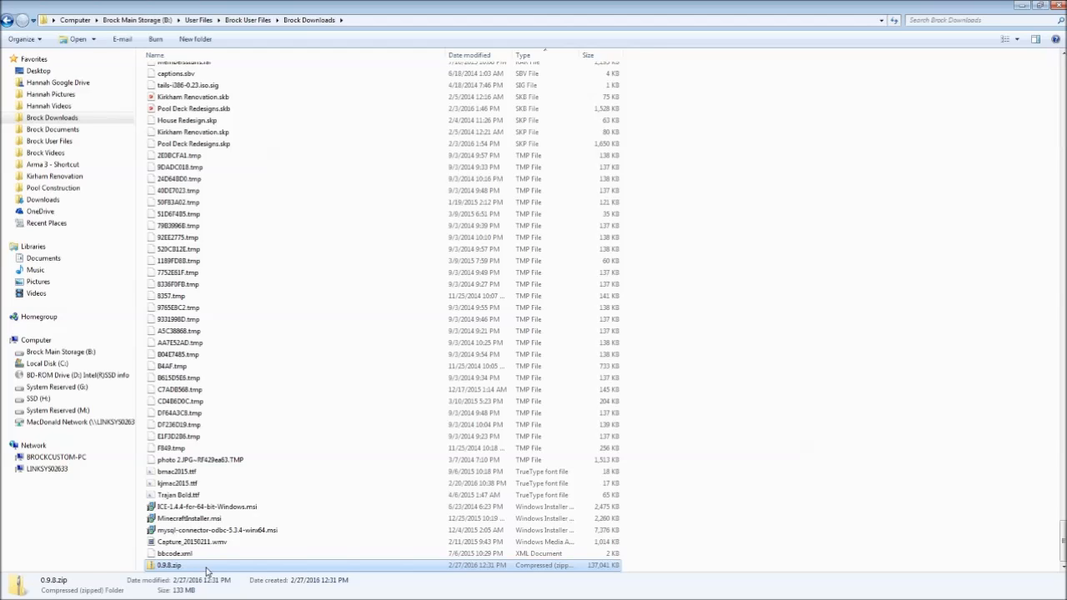
pyautogui.moveTo(194, 569)
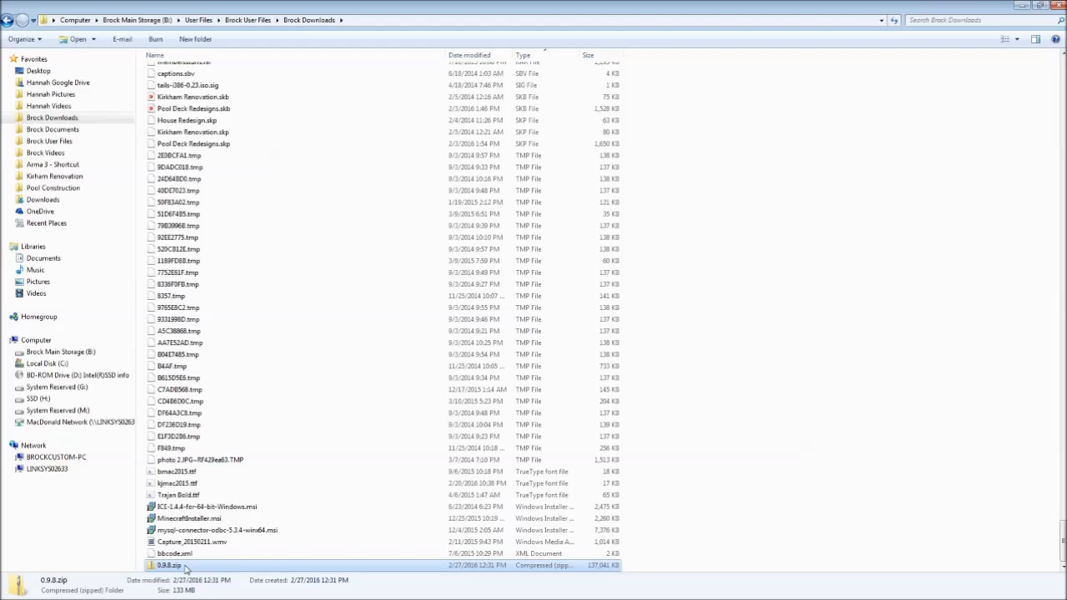
pyautogui.moveTo(186, 567)
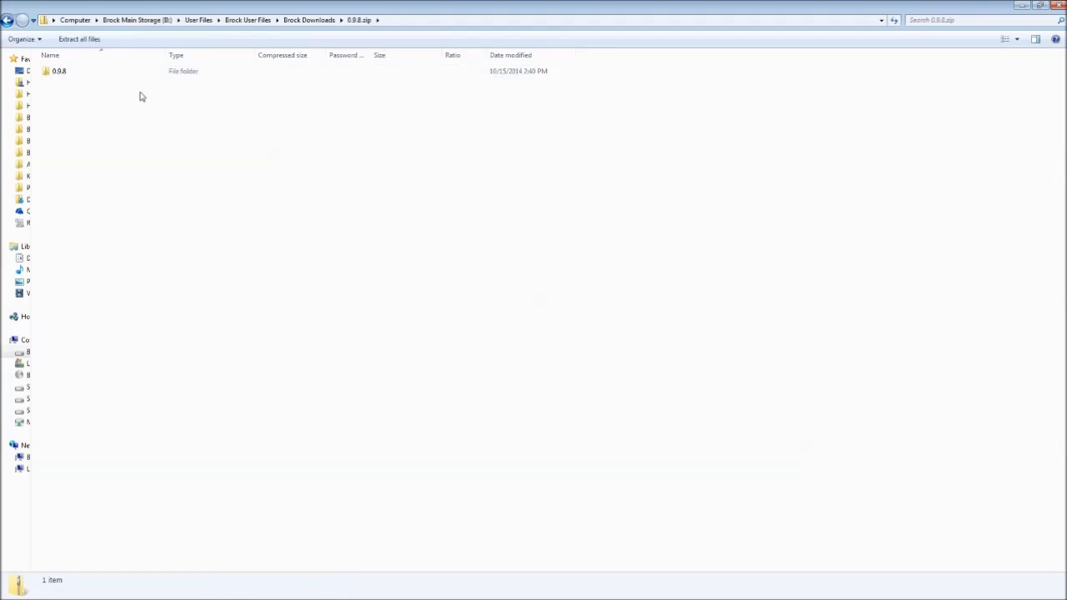
# Open the 0.9.8 folder in the zip and select the plugins for old TeamSpeak folder.
pyautogui.doubleClick(58, 70)
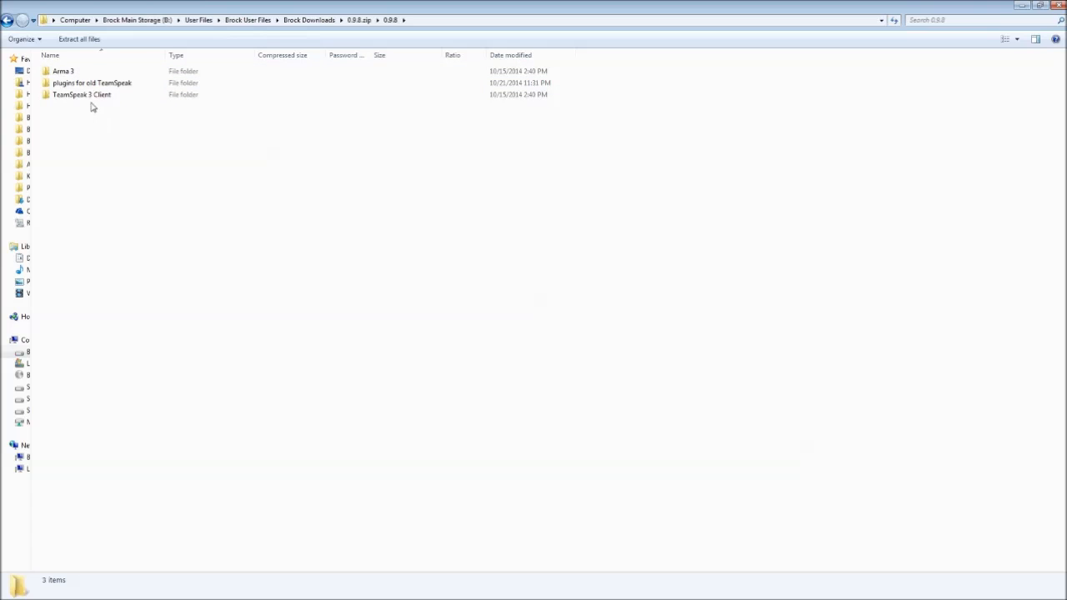
pyautogui.click(90, 83)
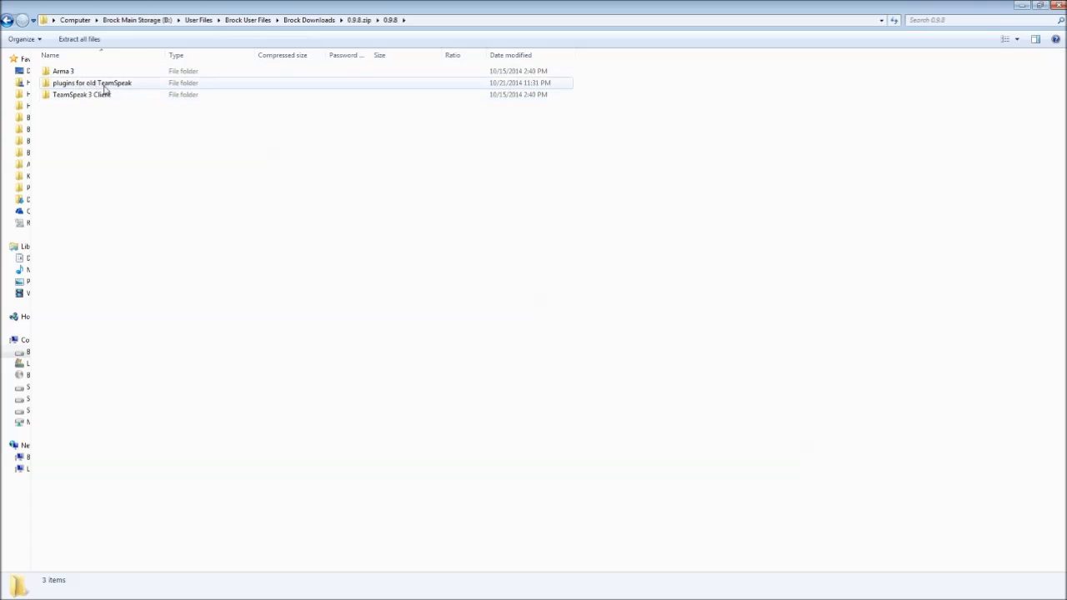
pyautogui.moveTo(127, 90)
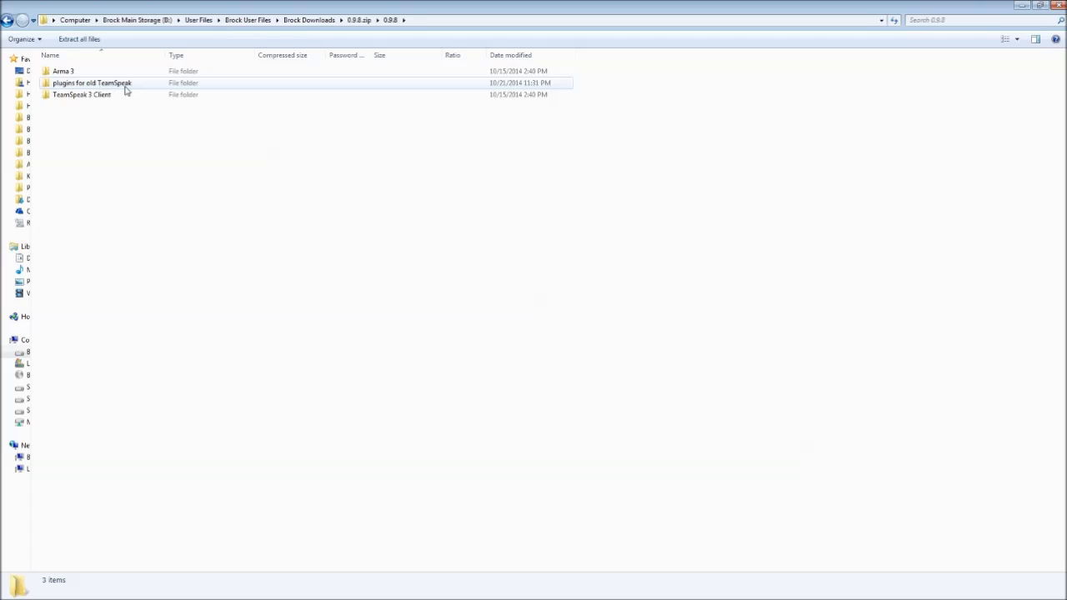
pyautogui.moveTo(110, 94)
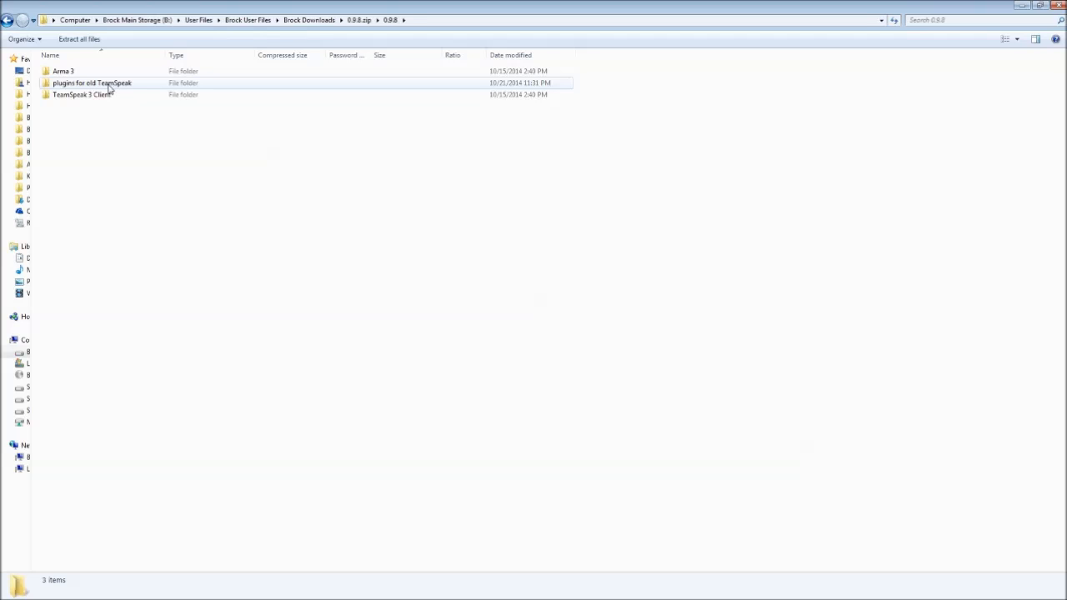
pyautogui.moveTo(98, 90)
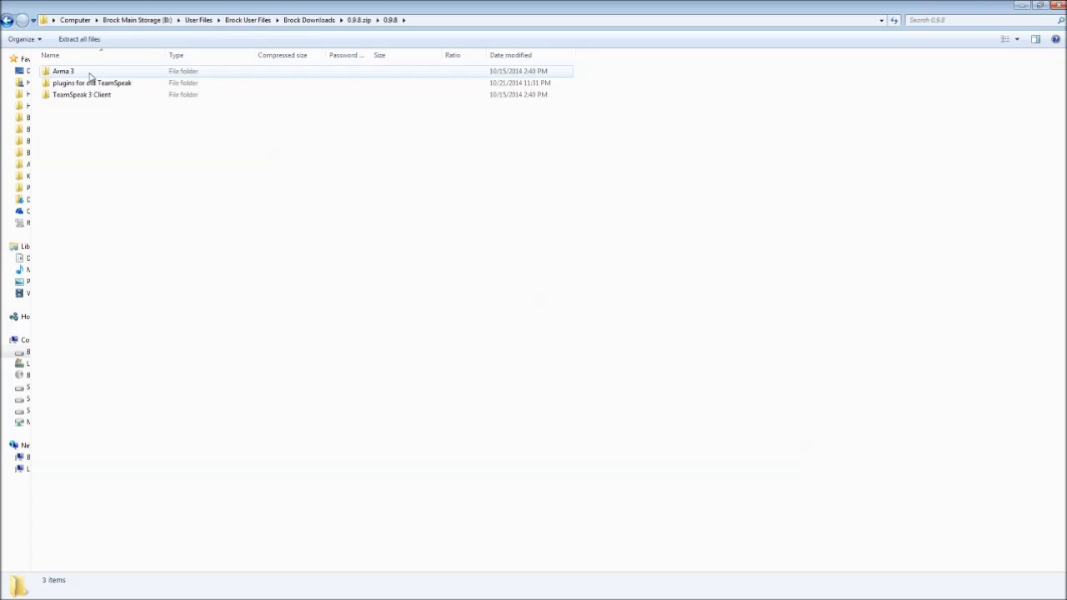
pyautogui.moveTo(83, 75)
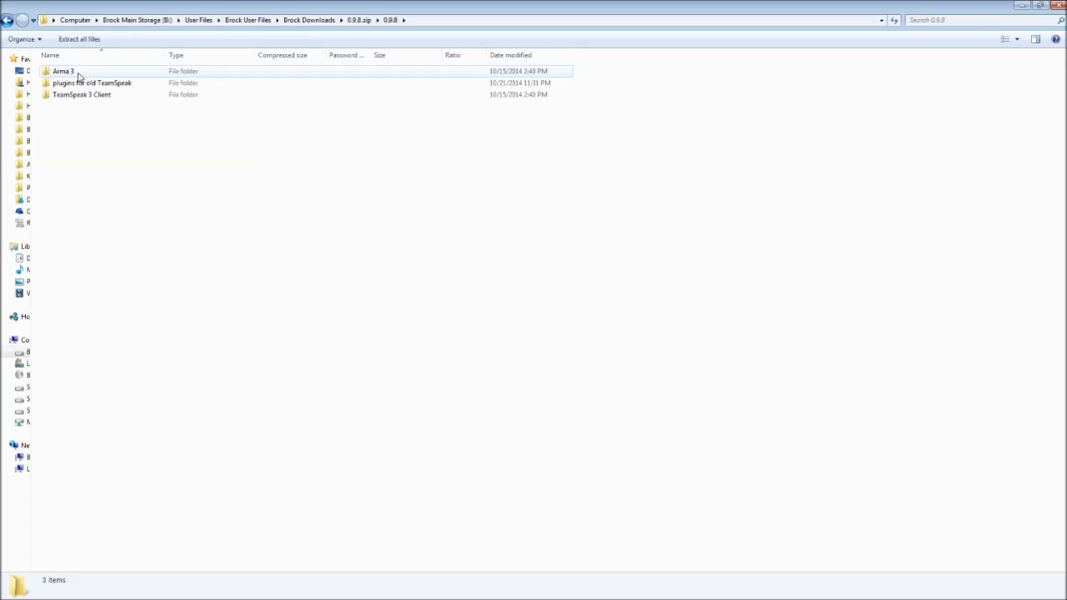
pyautogui.doubleClick(50, 73)
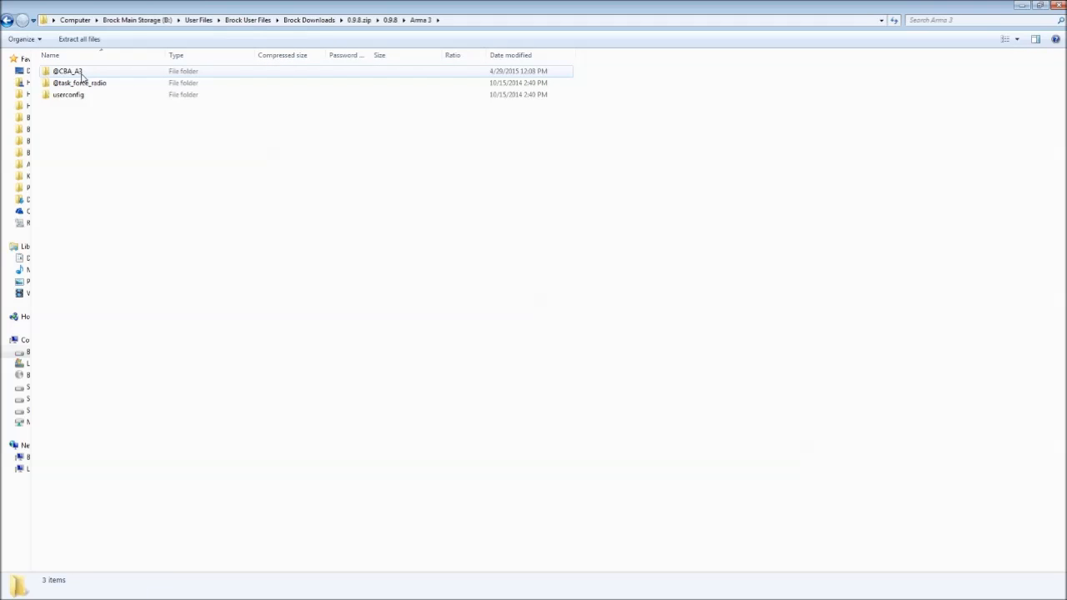
pyautogui.moveTo(90, 83)
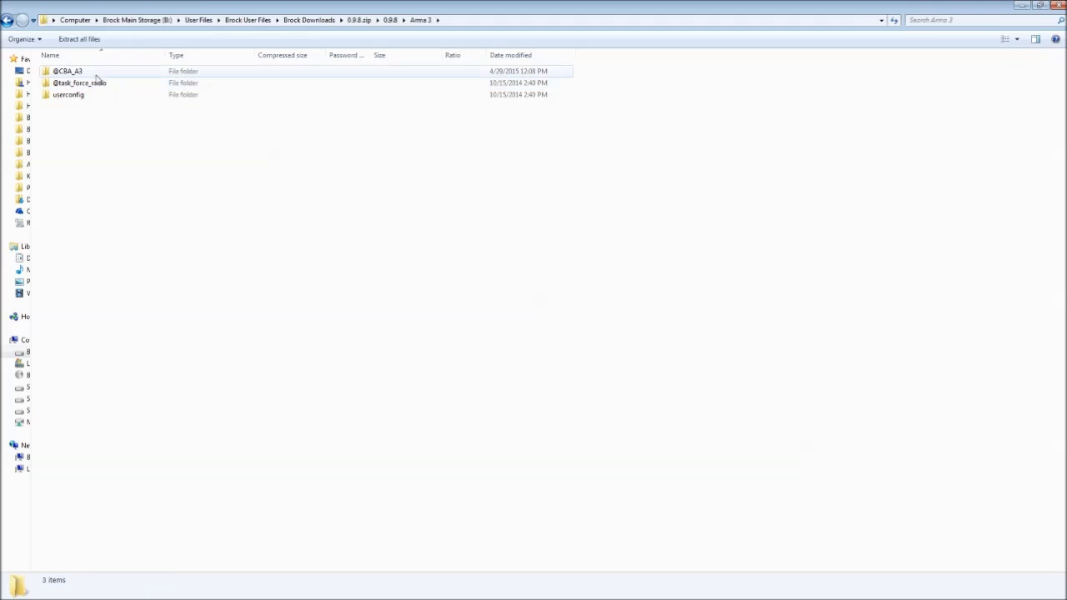
pyautogui.click(75, 83)
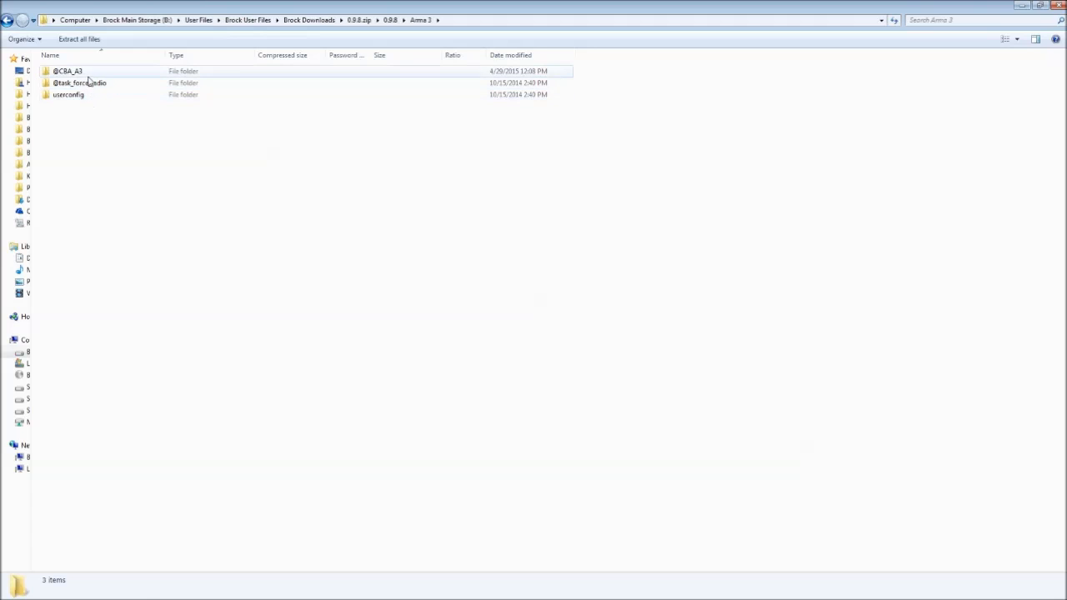
pyautogui.click(67, 70)
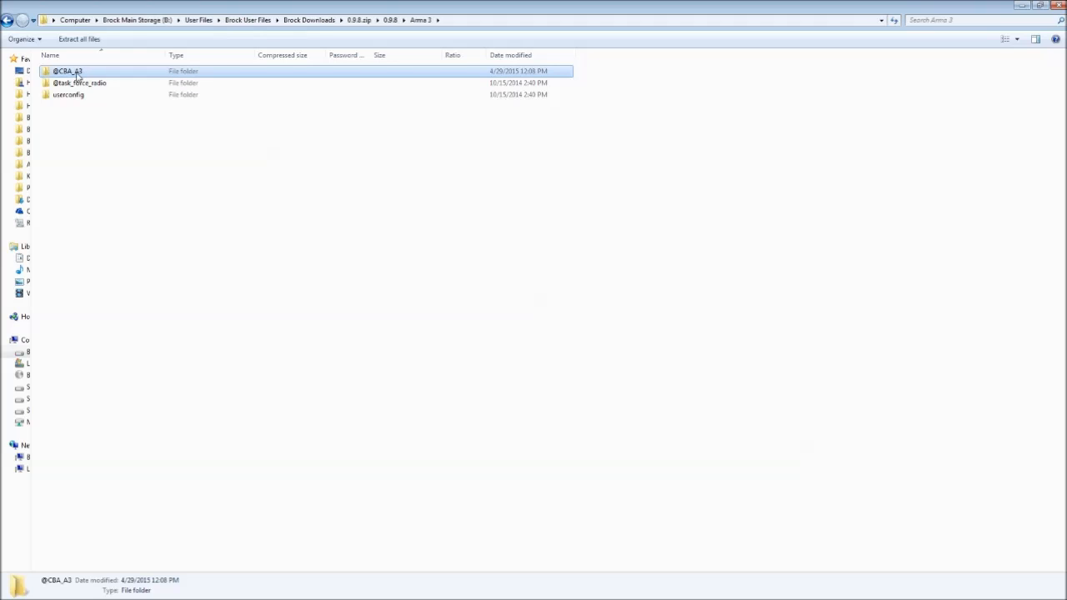
pyautogui.moveTo(406, 37)
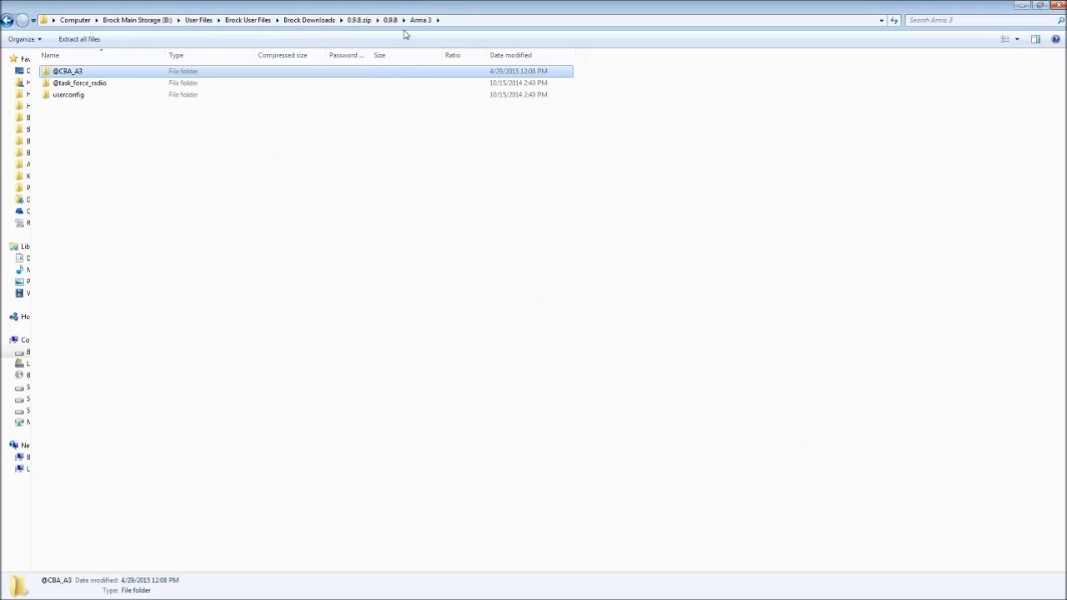
pyautogui.moveTo(292, 51)
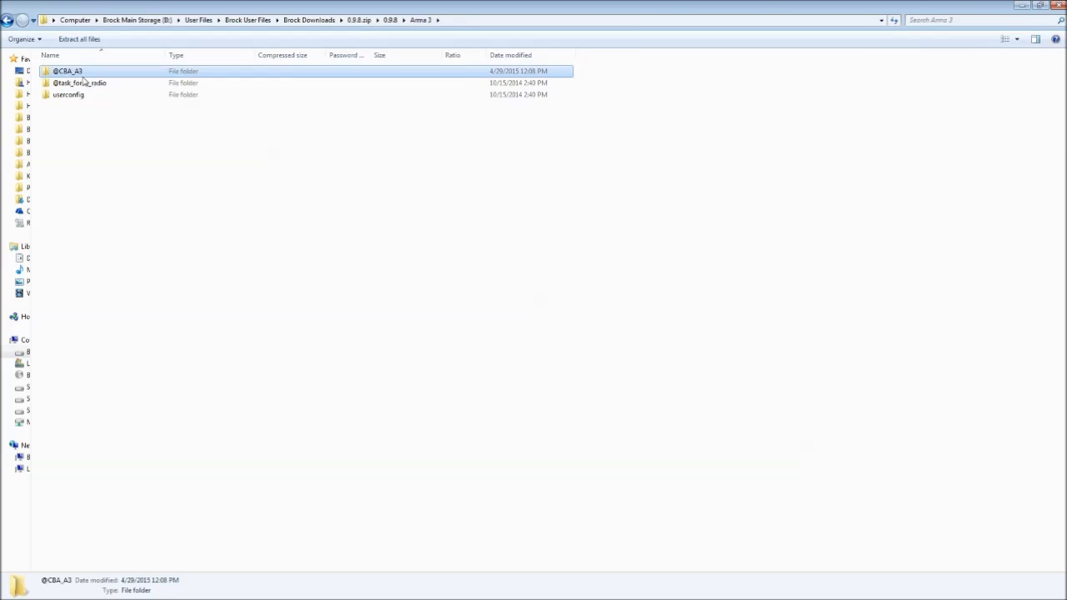
pyautogui.moveTo(79, 77)
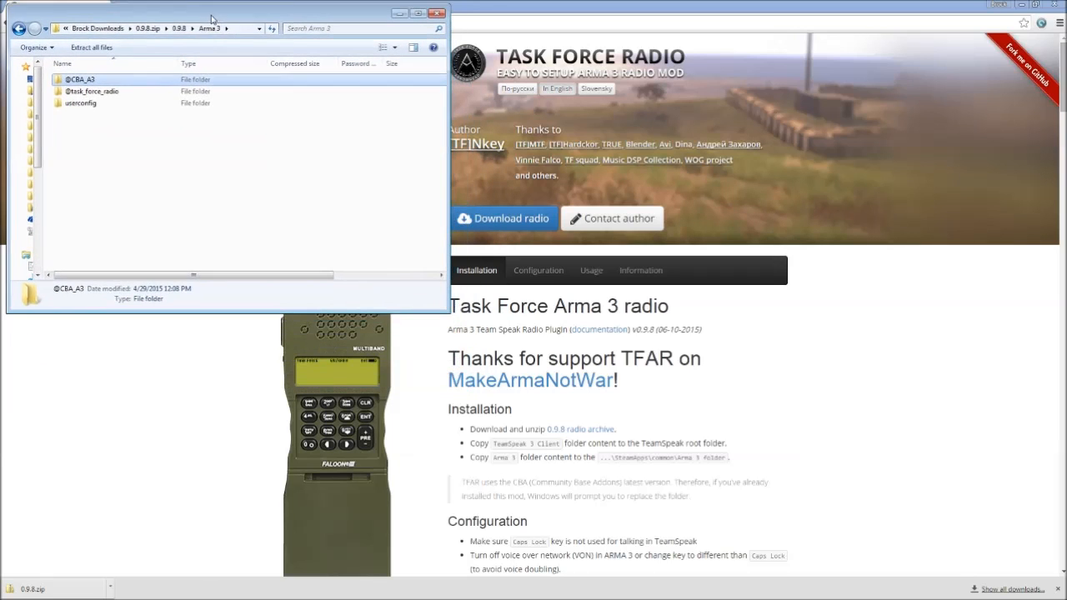
pyautogui.click(90, 90)
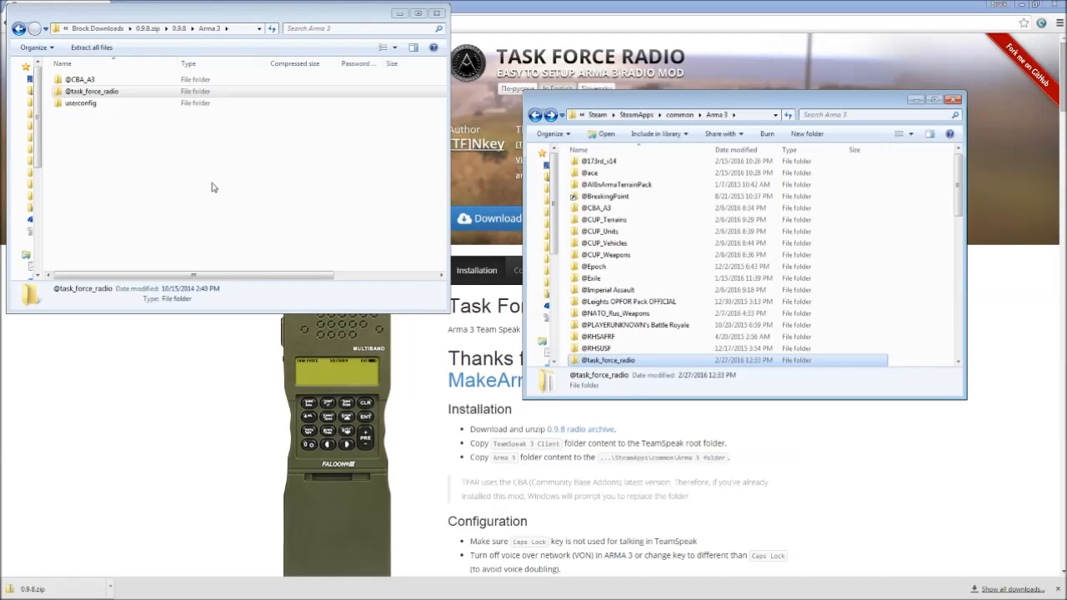
pyautogui.moveTo(220, 194)
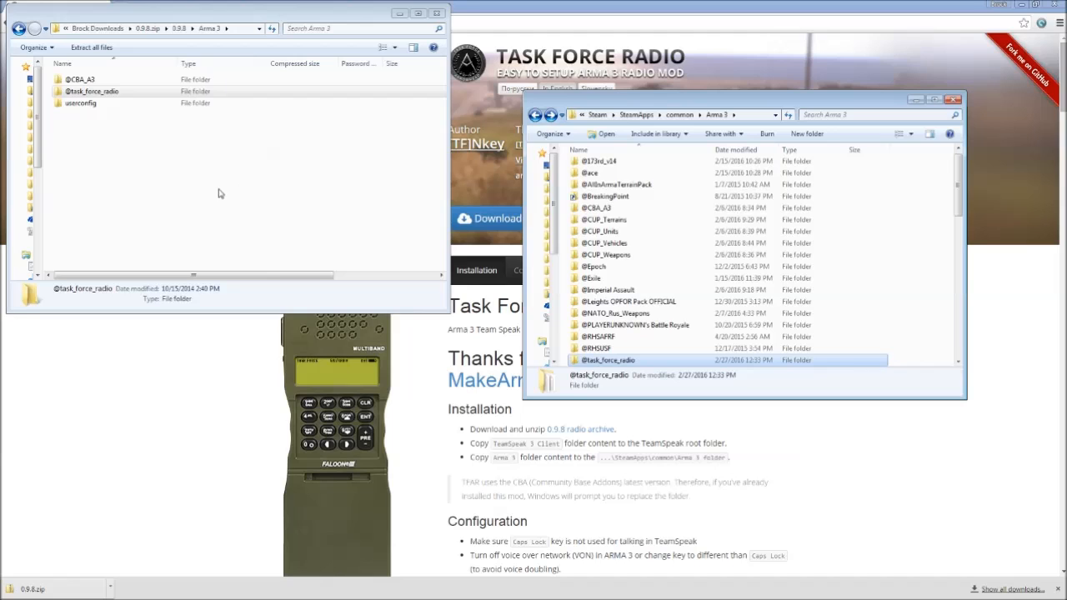
pyautogui.moveTo(618, 333)
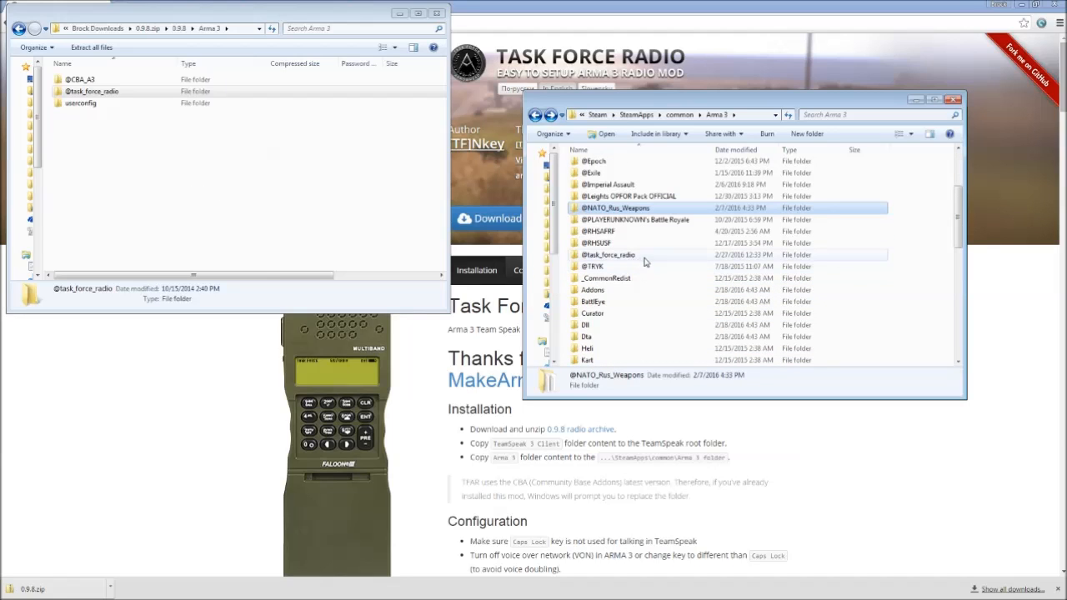
pyautogui.doubleClick(607, 253)
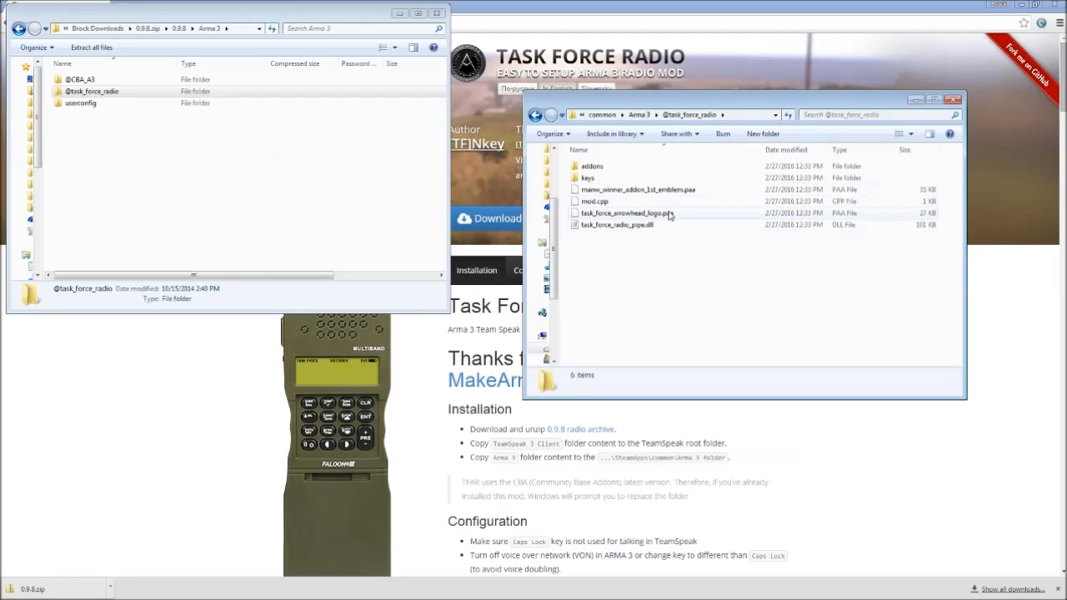
pyautogui.moveTo(641, 230)
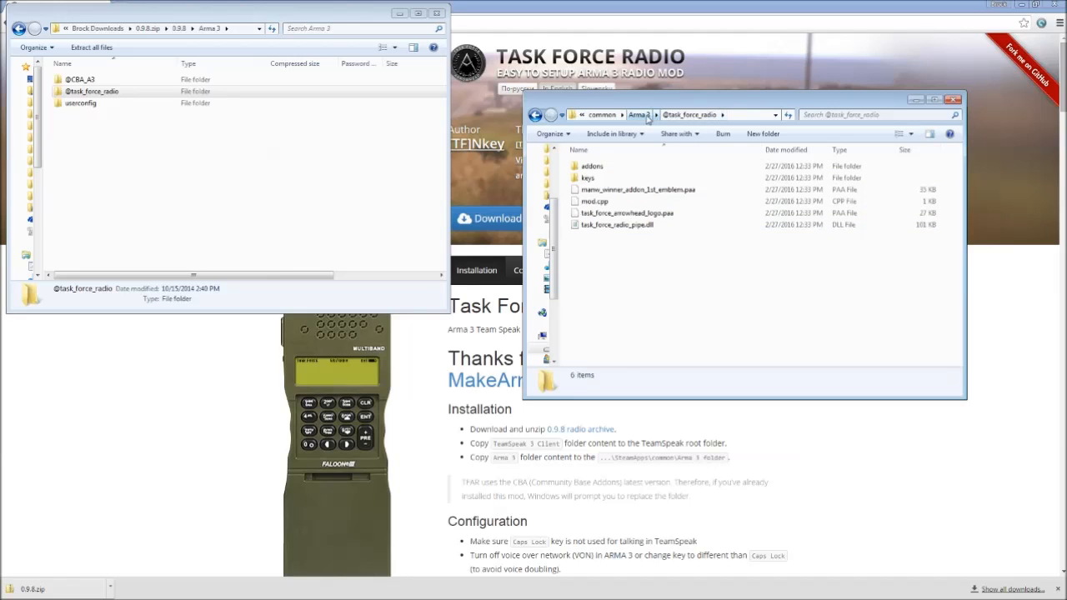
pyautogui.click(640, 115)
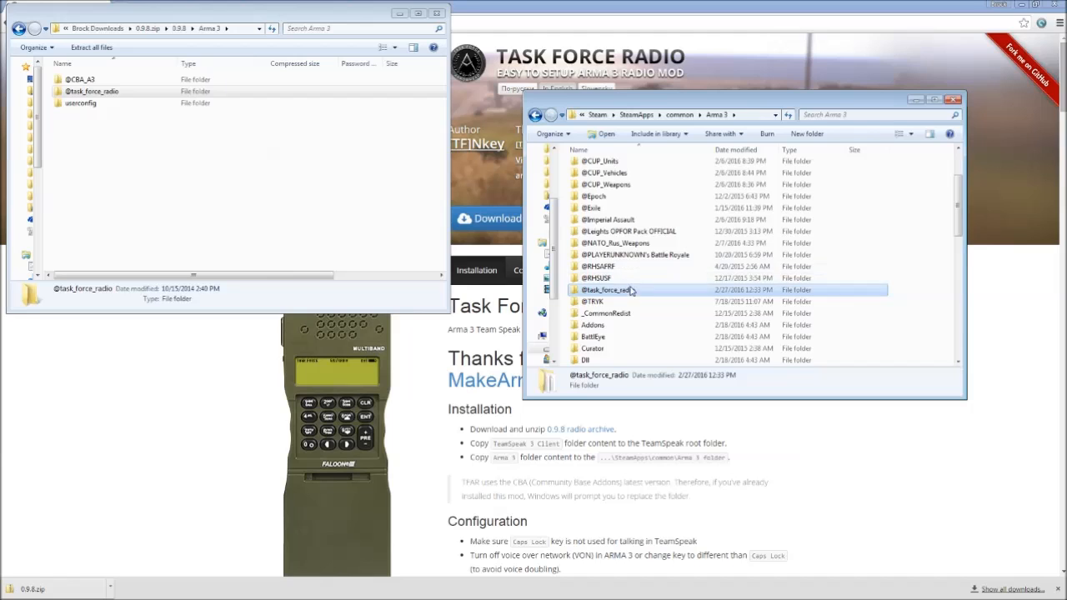
pyautogui.scroll(-3)
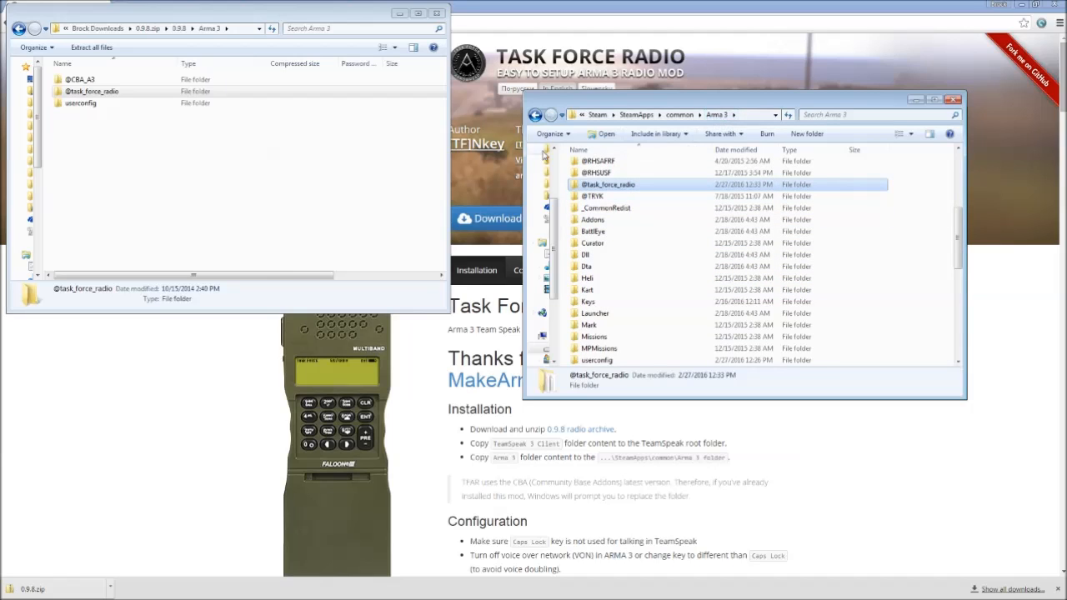
pyautogui.moveTo(93, 105)
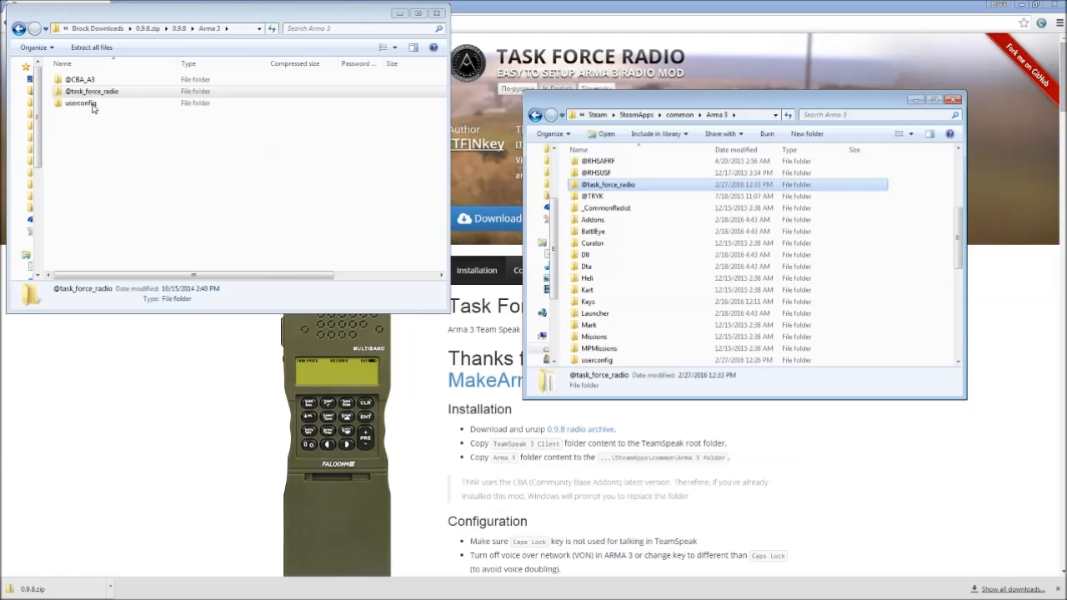
# Open userconfig in the zip and the Arma 3 game's userconfig folder side by side.
pyautogui.doubleClick(80, 103)
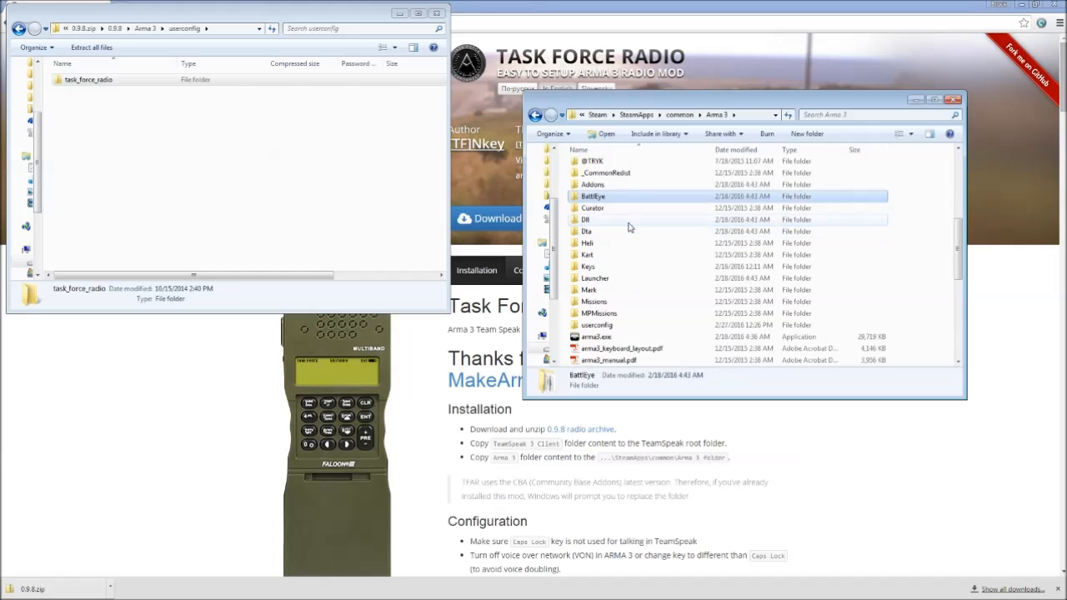
pyautogui.scroll(-3)
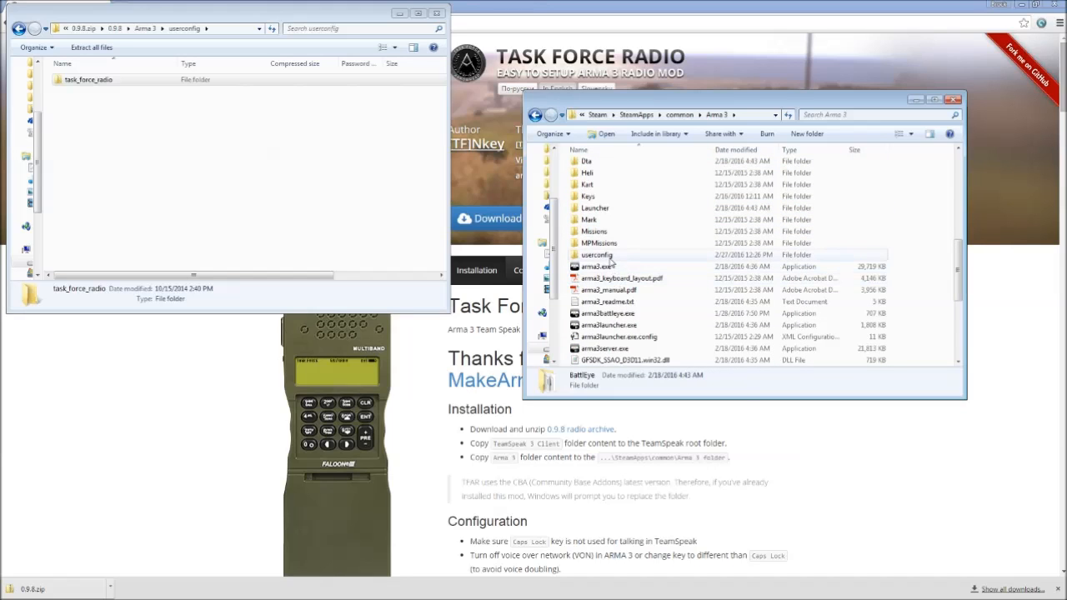
pyautogui.click(595, 253)
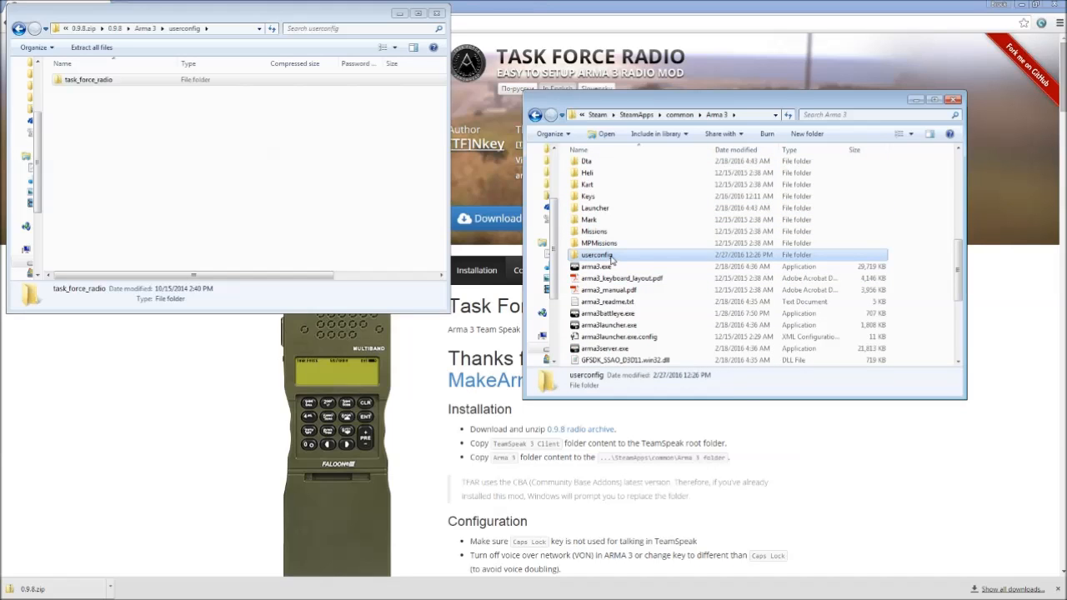
pyautogui.moveTo(673, 176)
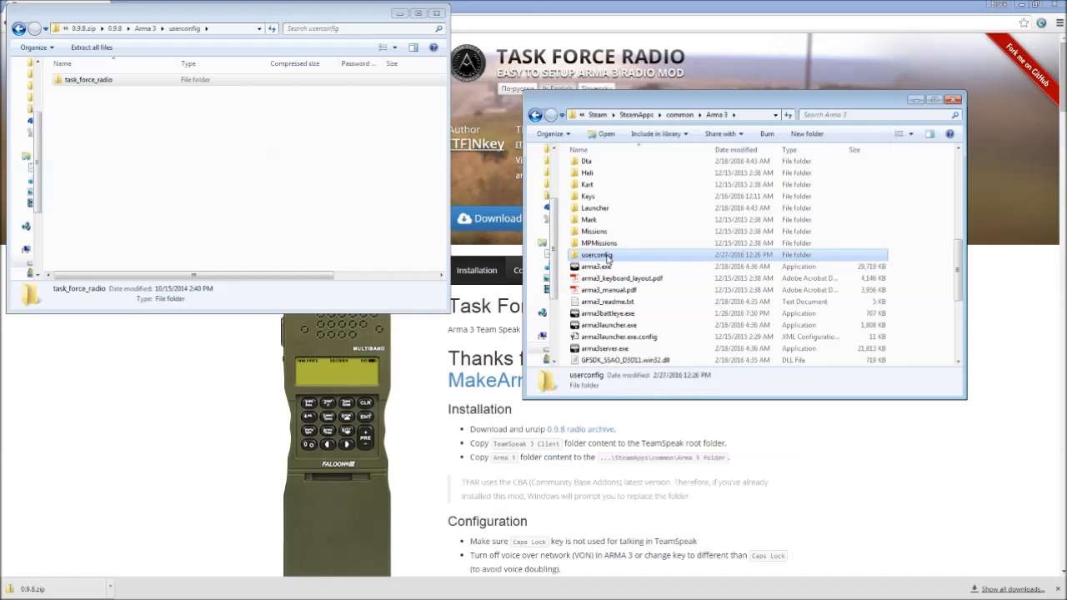
pyautogui.doubleClick(597, 253)
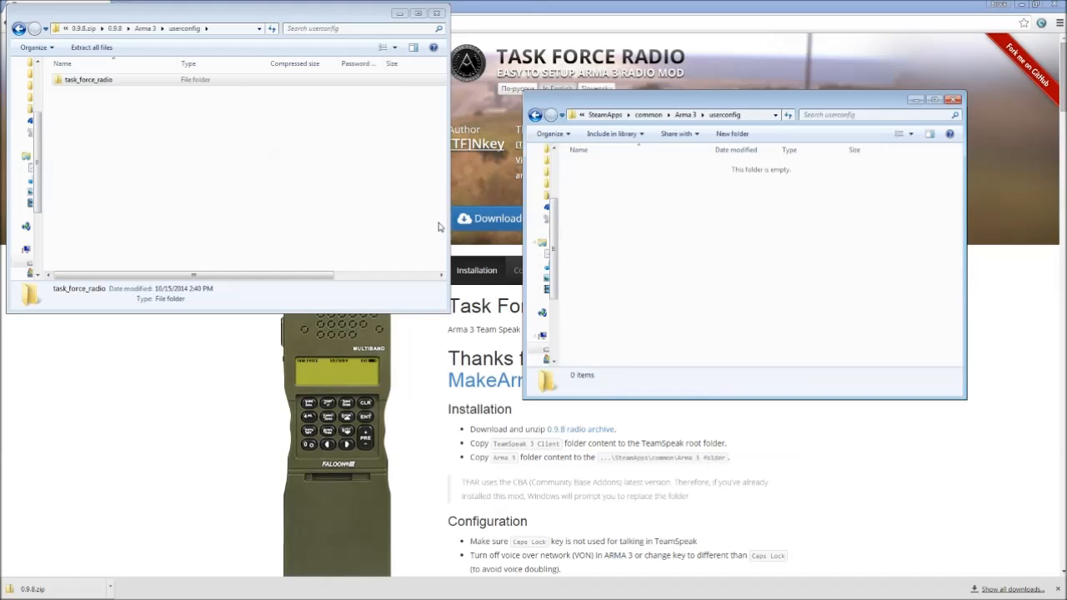
# Copy task_force_radio into Arma 3's userconfig and open it to show radio_settings.hpp.
pyautogui.click(85, 80)
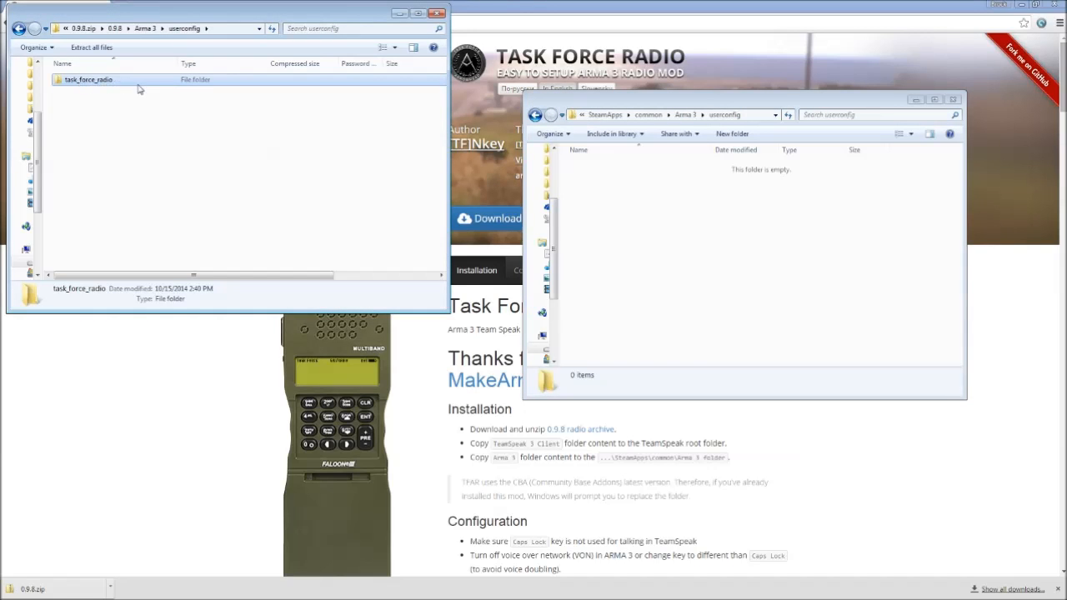
pyautogui.moveTo(734, 266)
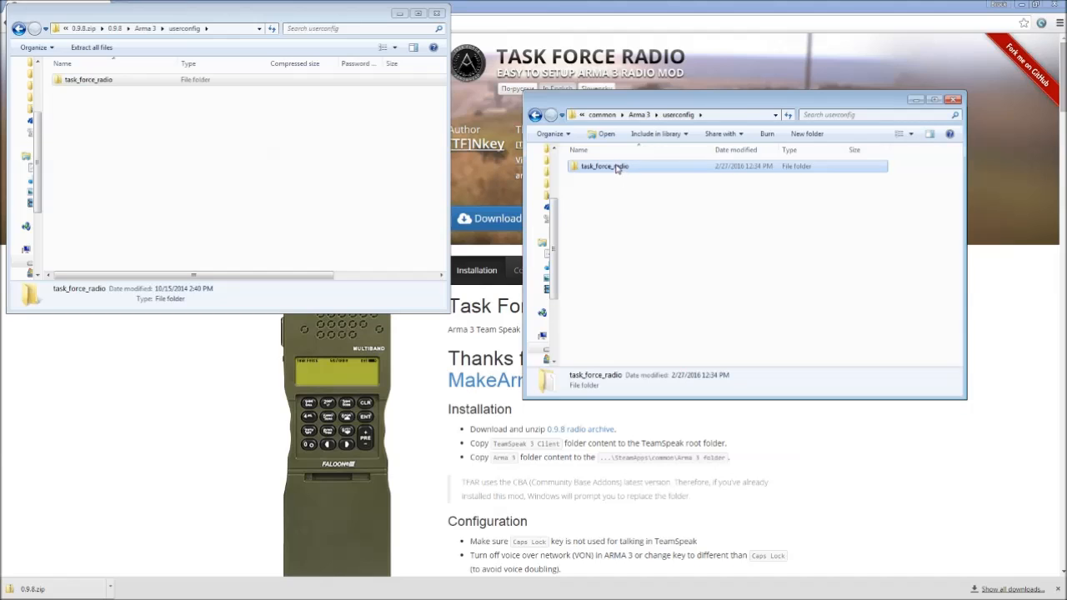
pyautogui.doubleClick(596, 166)
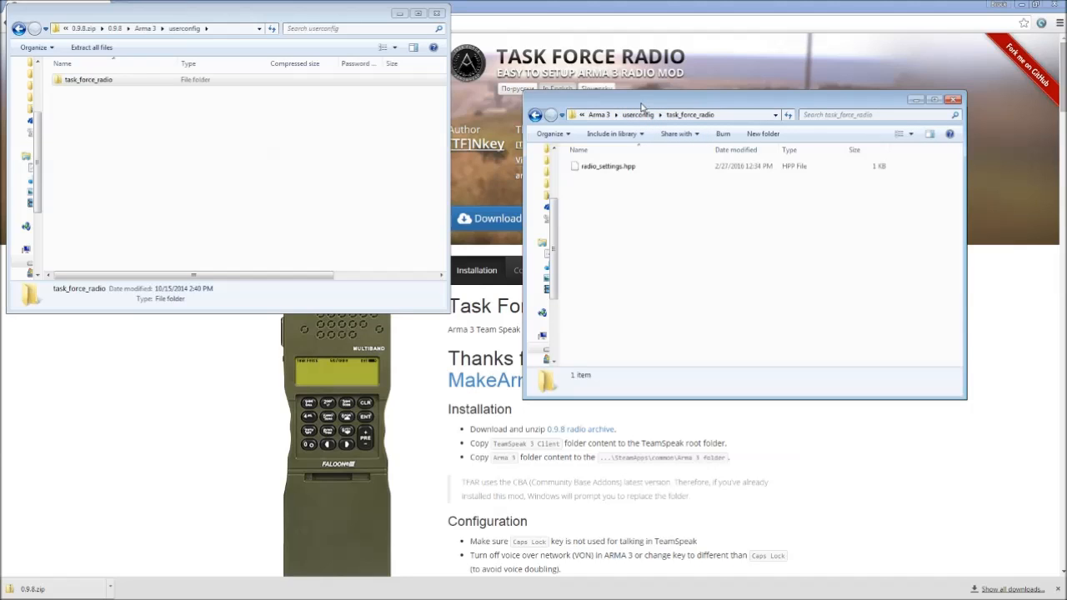
pyautogui.click(930, 100)
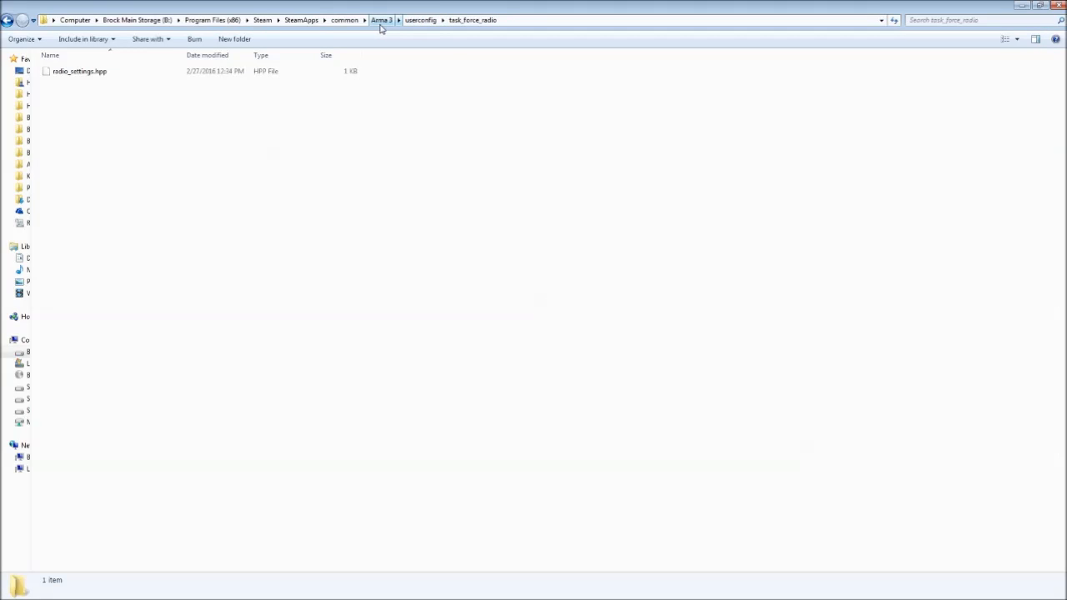
pyautogui.click(382, 13)
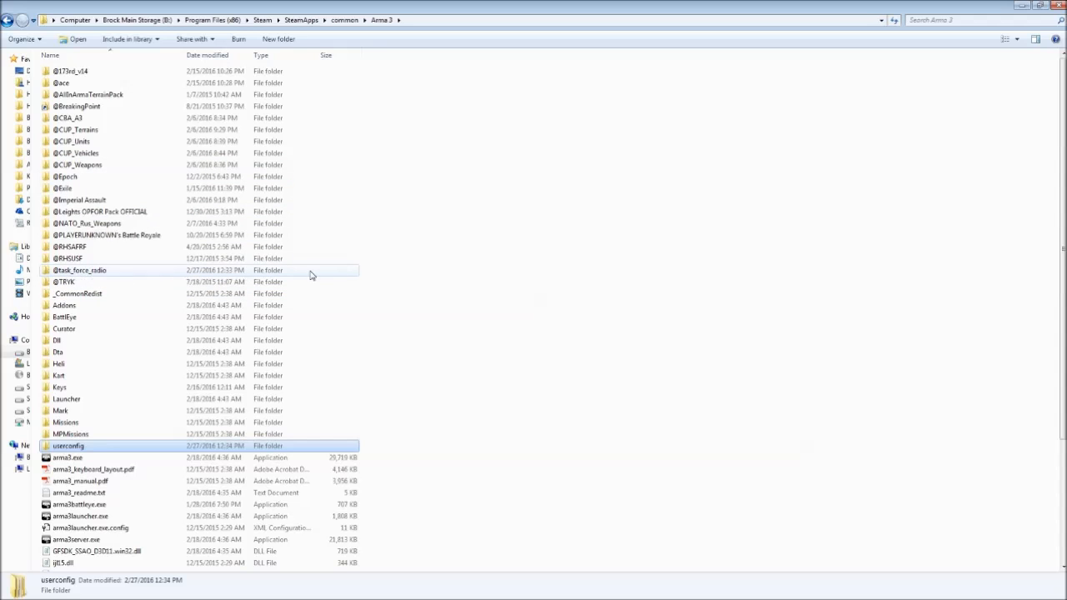
pyautogui.moveTo(258, 233)
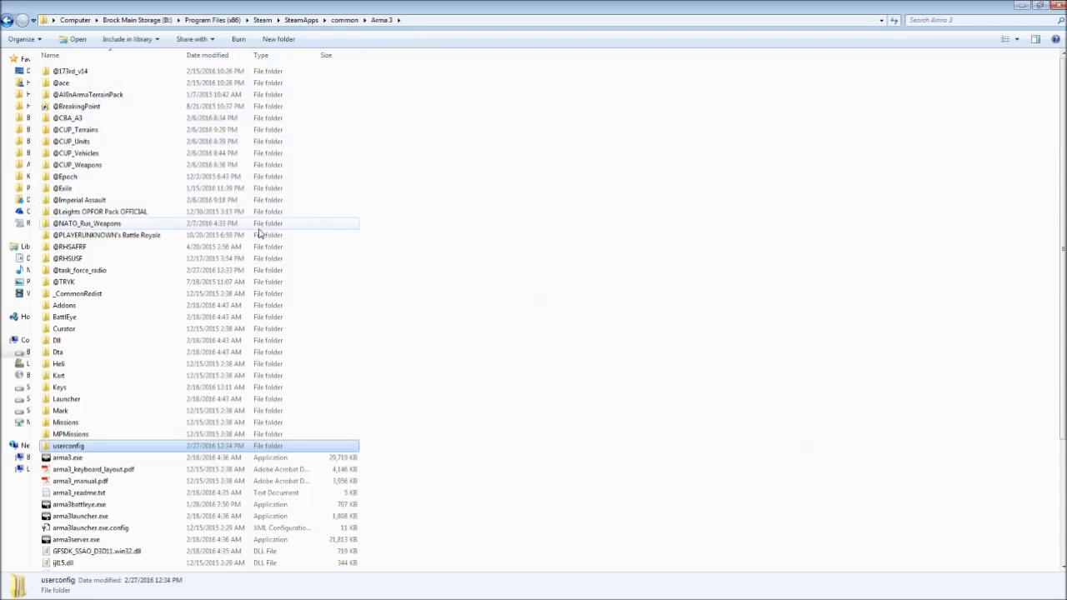
pyautogui.moveTo(360, 227)
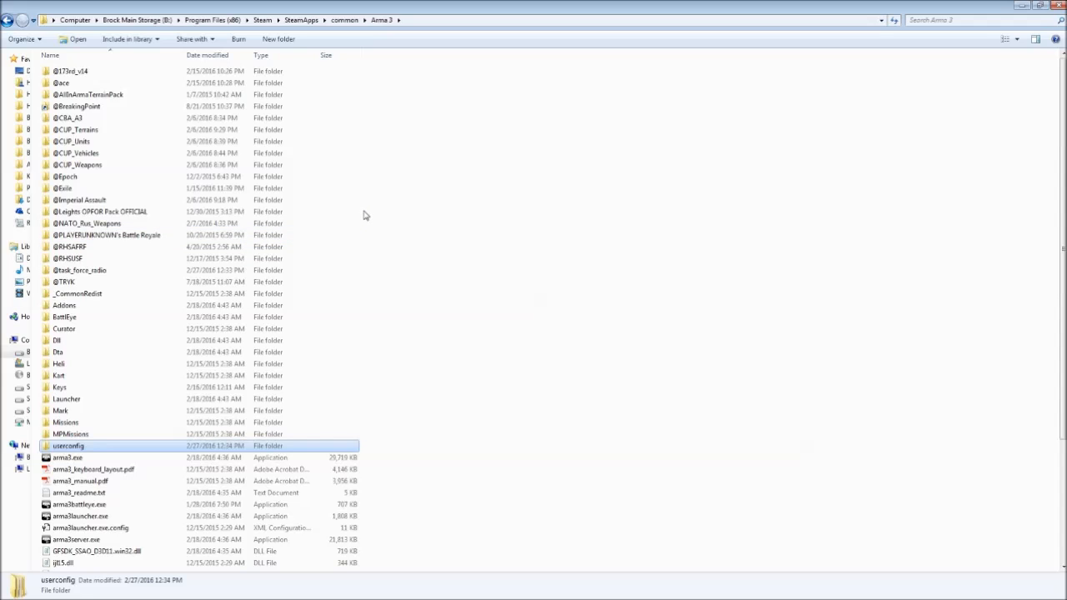
pyautogui.moveTo(364, 244)
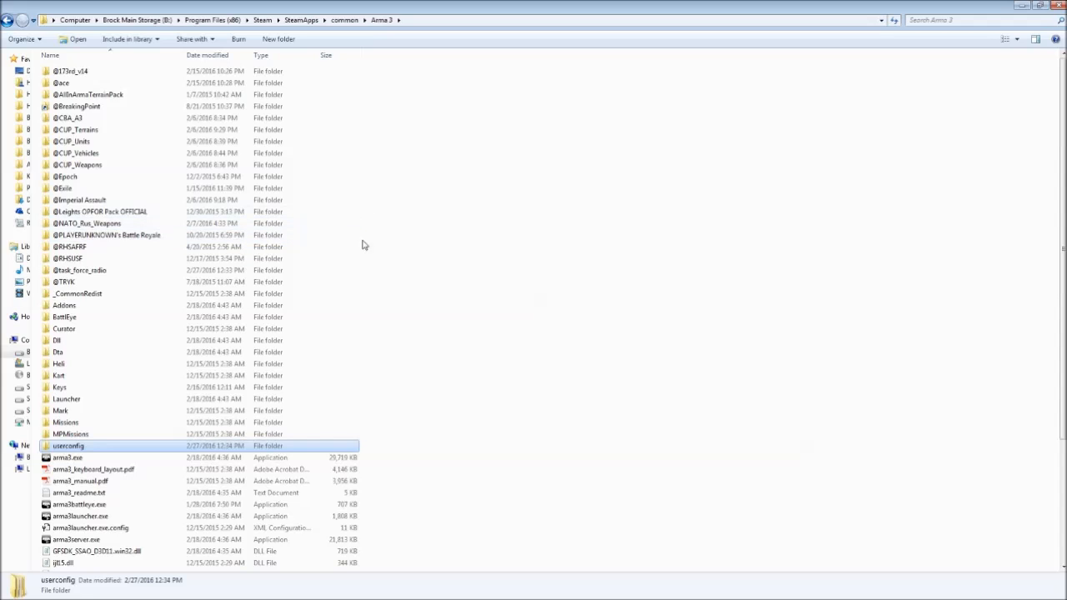
pyautogui.moveTo(447, 276)
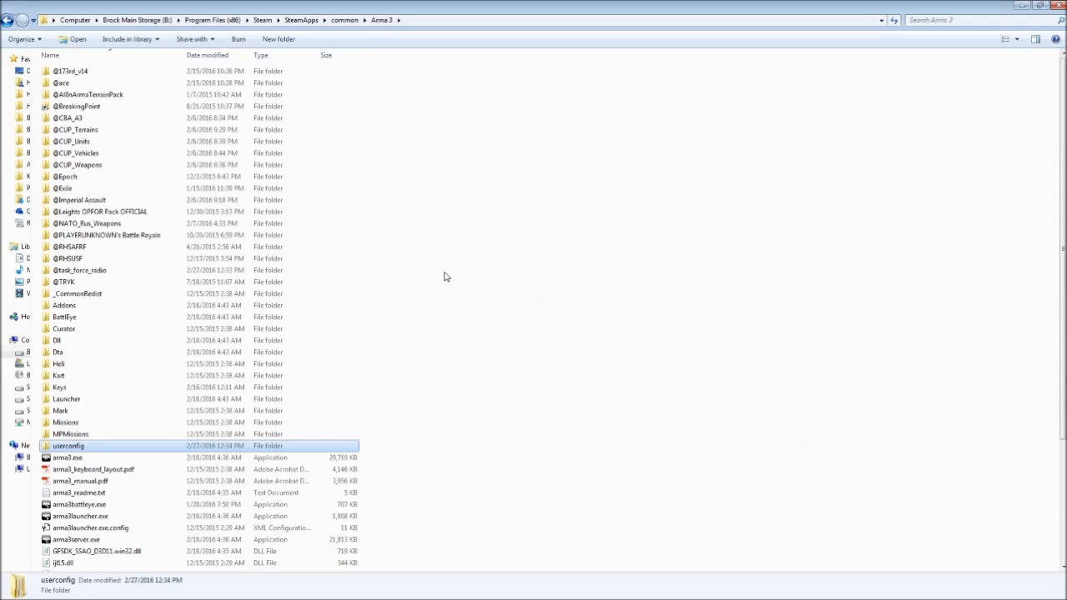
pyautogui.moveTo(468, 274)
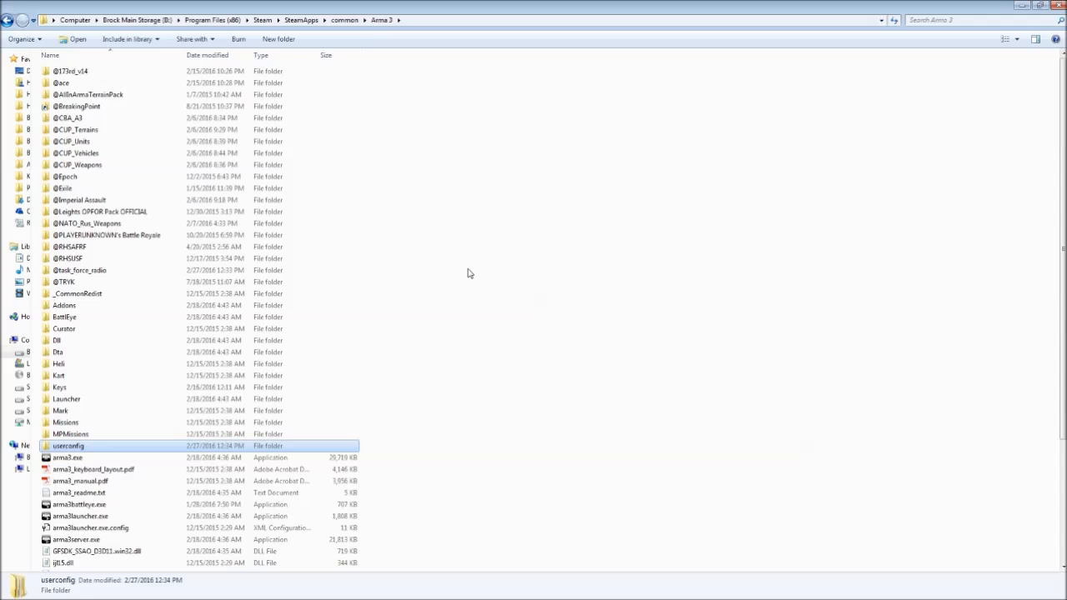
pyautogui.moveTo(462, 260)
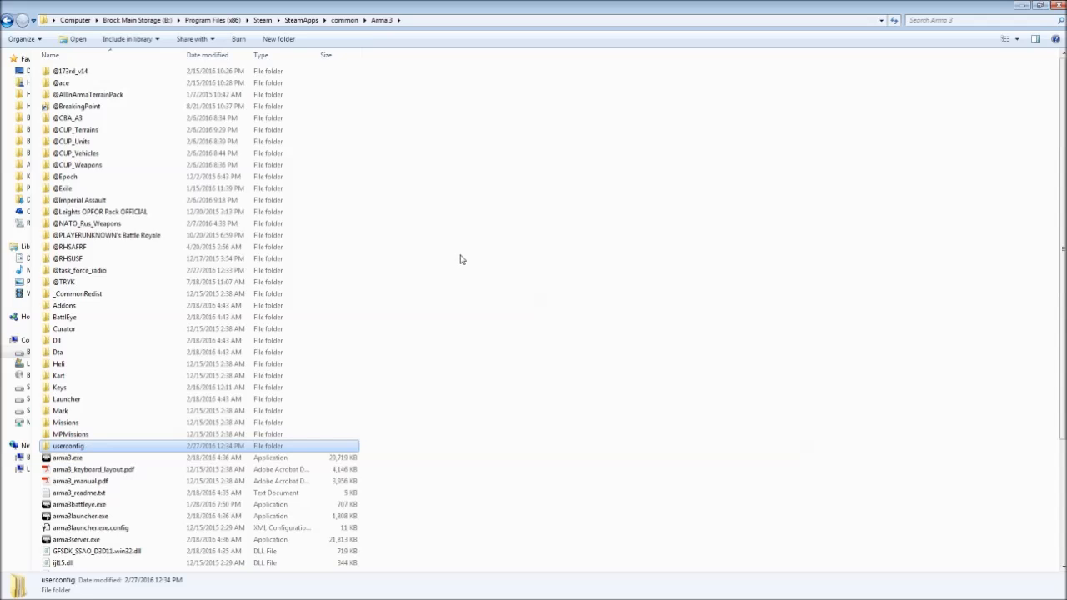
pyautogui.moveTo(470, 264)
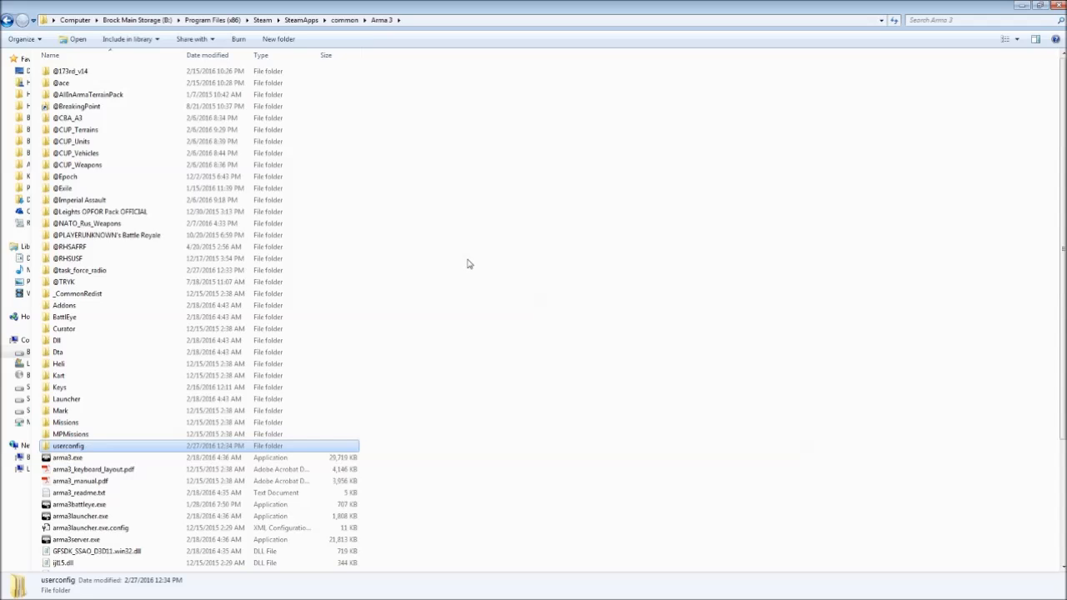
pyautogui.moveTo(446, 254)
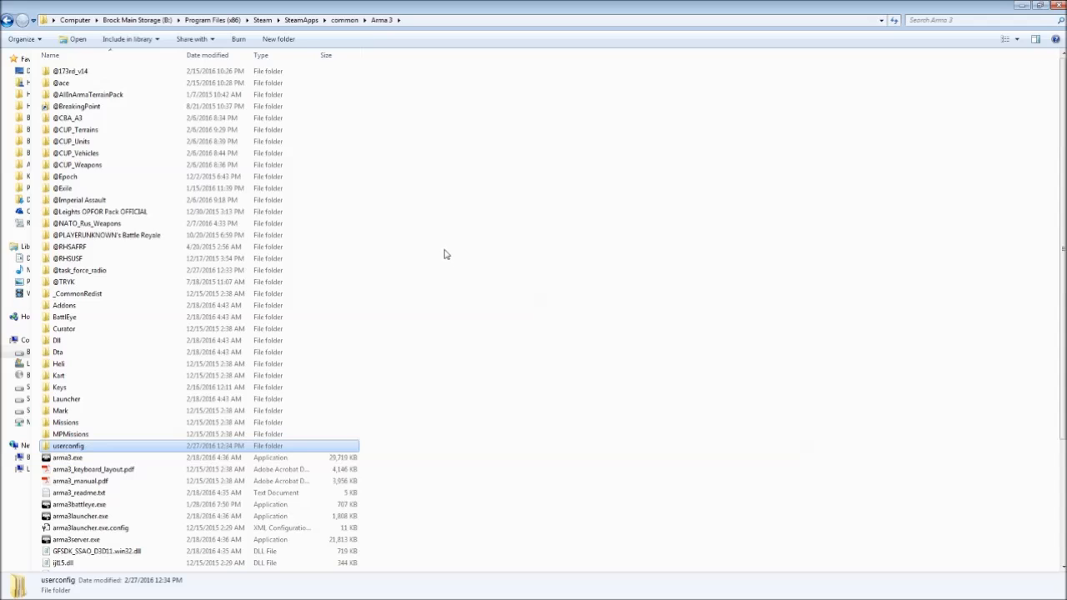
pyautogui.moveTo(407, 257)
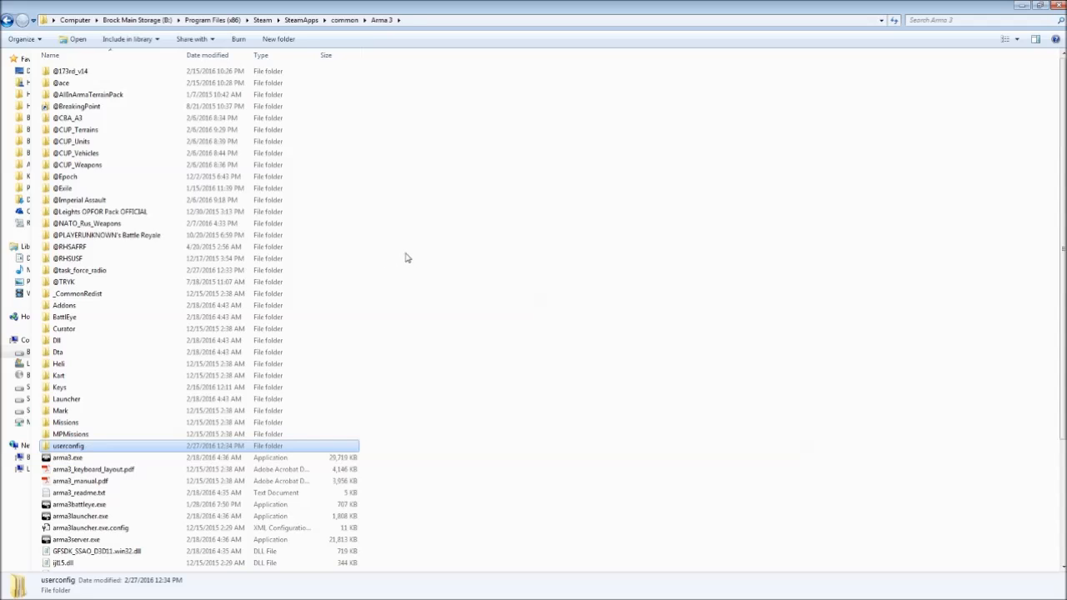